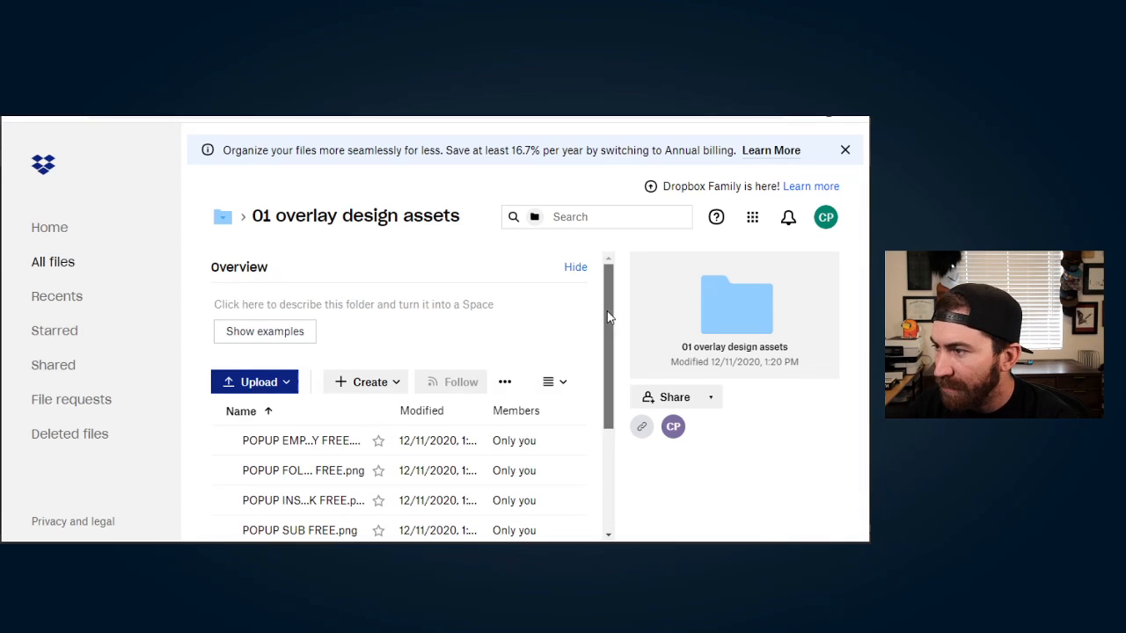
Step: Add an Image Slide Show source and name it 'POPup slideshow FREE'
{"action": "left_click", "coordinate": [197, 336]}
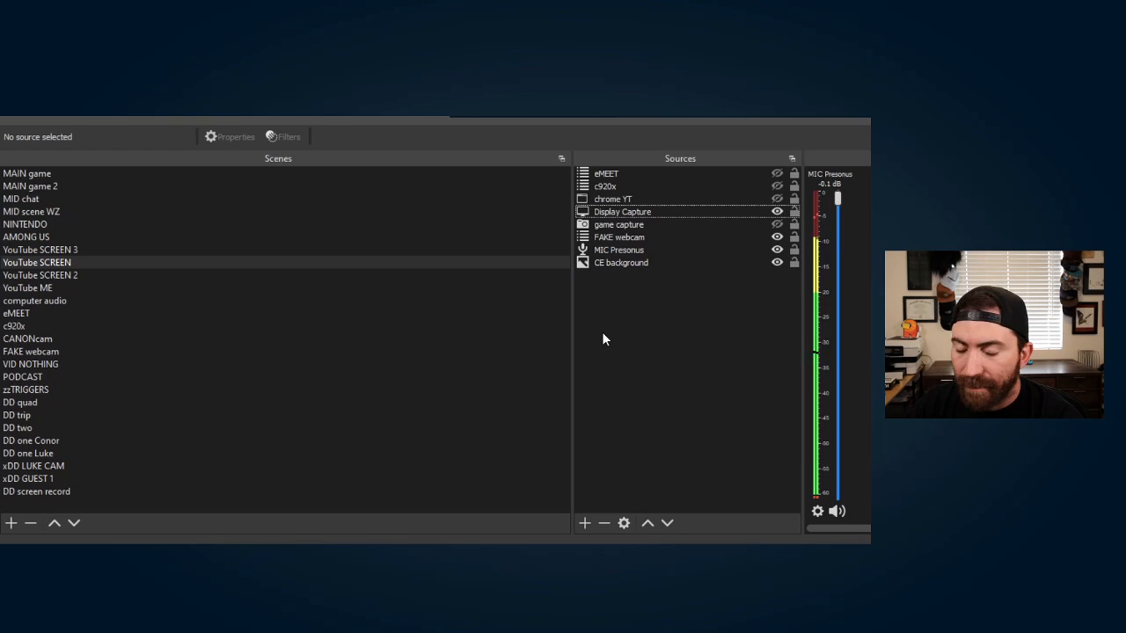
{"action": "mouse_move", "coordinate": [662, 359]}
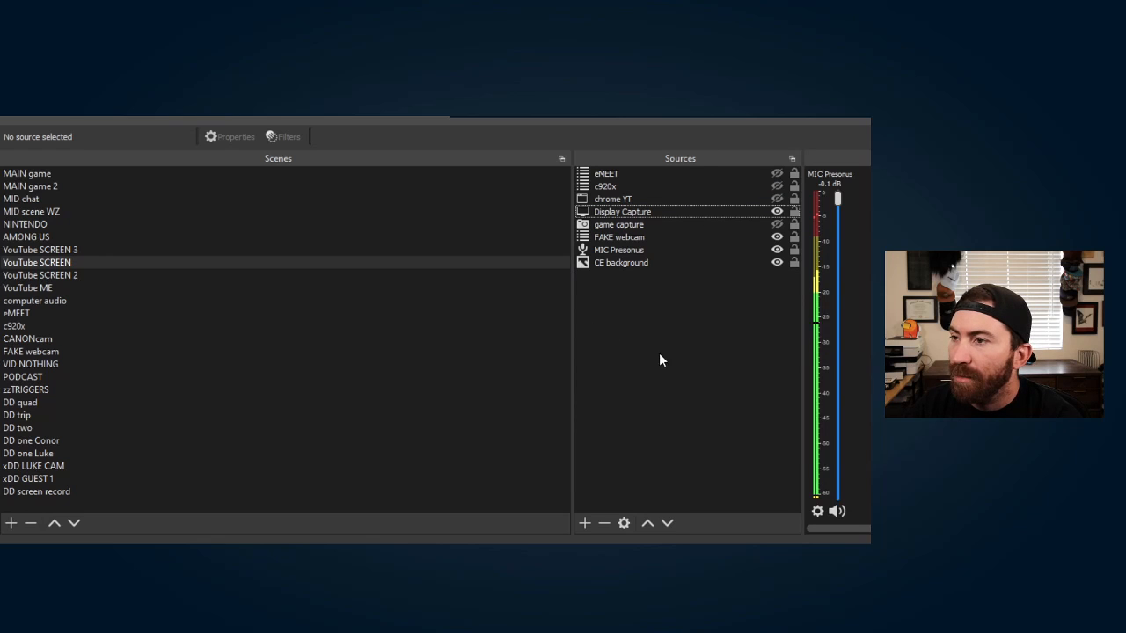
{"action": "right_click", "coordinate": [662, 359]}
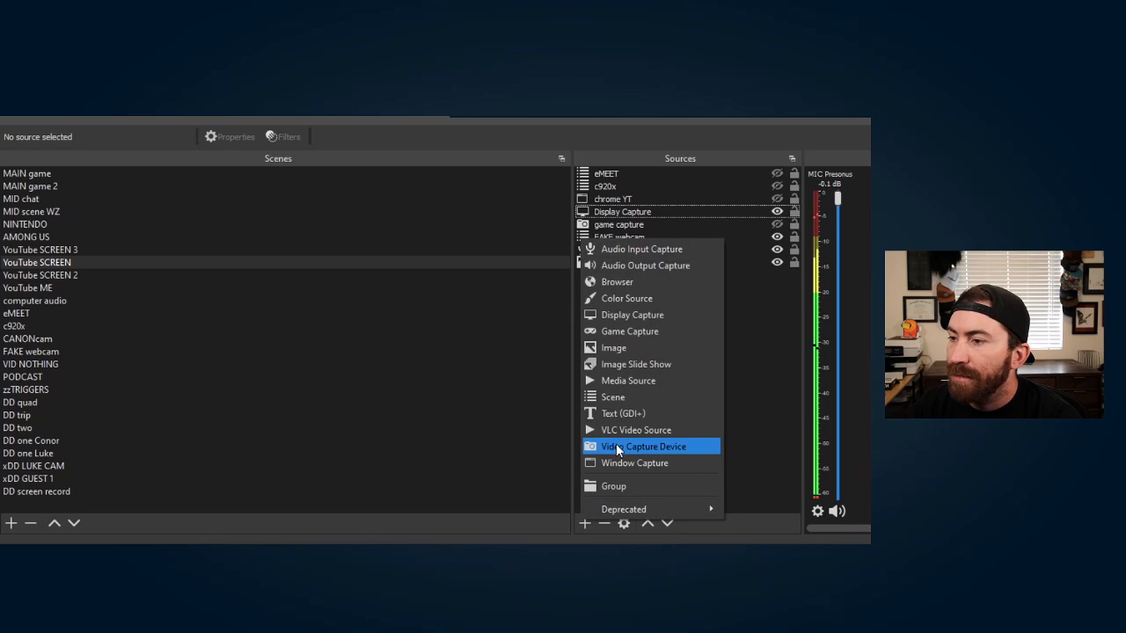
{"action": "mouse_move", "coordinate": [614, 349]}
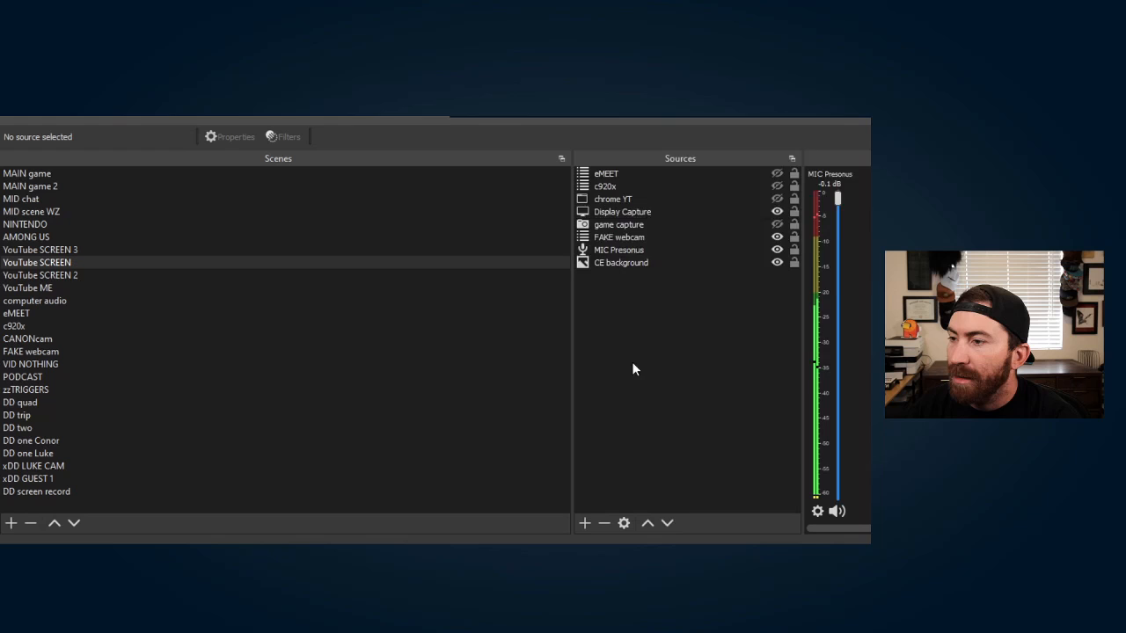
{"action": "left_click", "coordinate": [584, 524]}
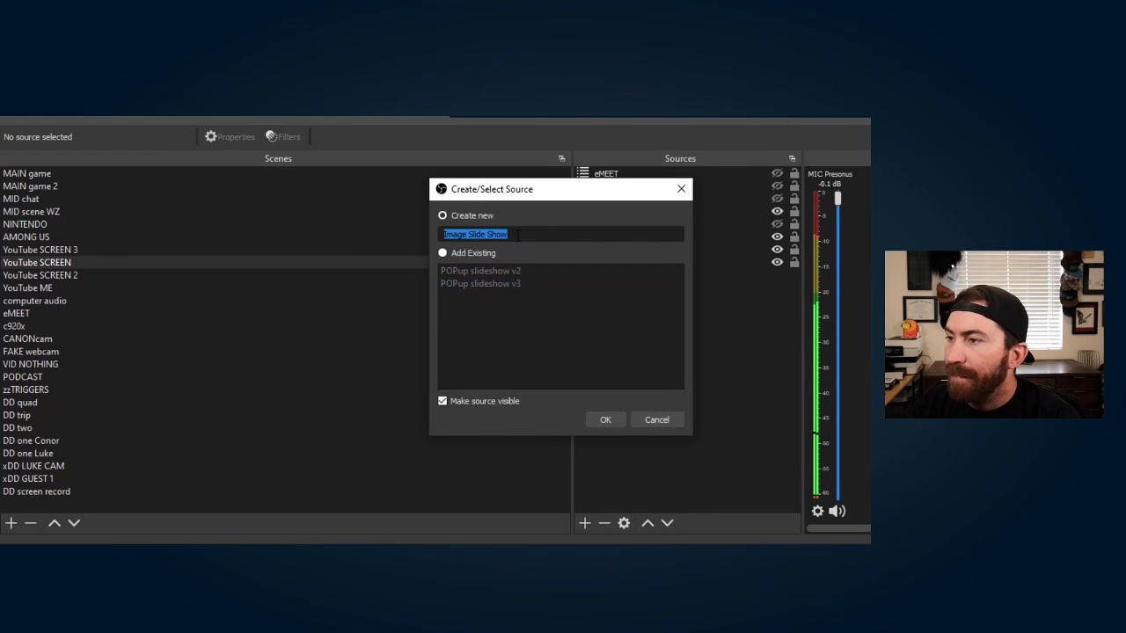
{"action": "type", "text": "Pl"}
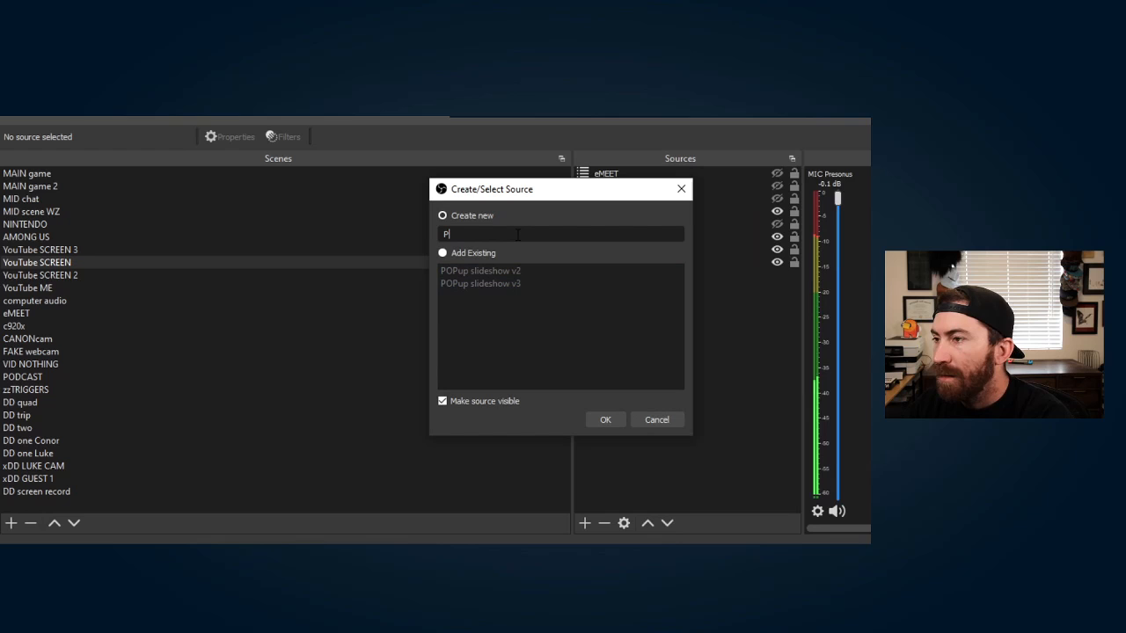
{"action": "type", "text": "OPup slideshow F"}
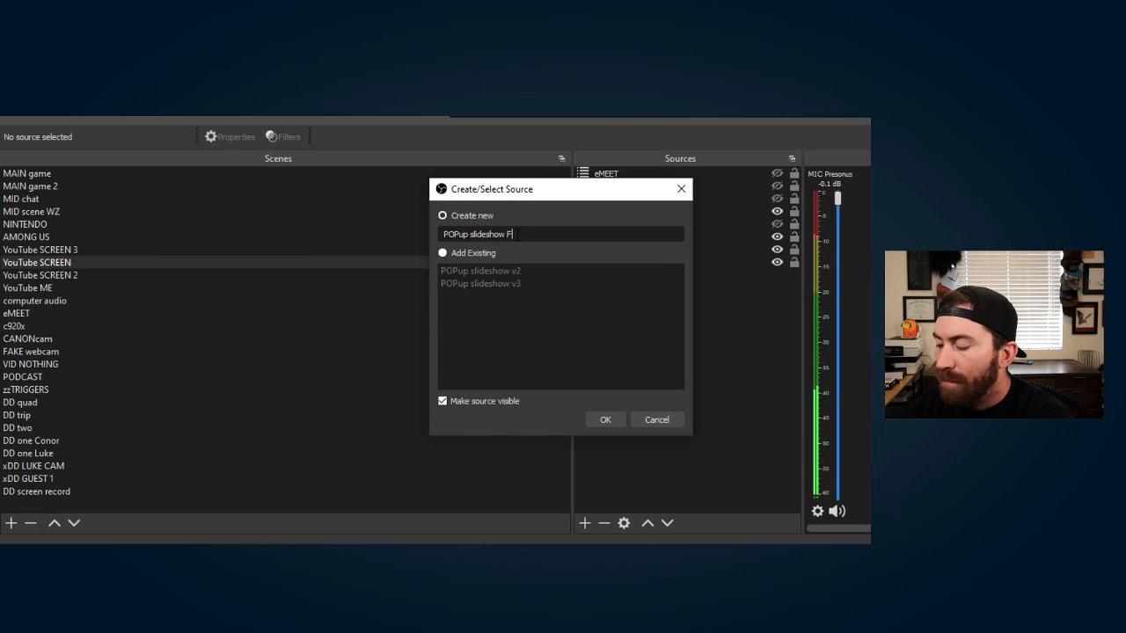
{"action": "type", "text": "REE"}
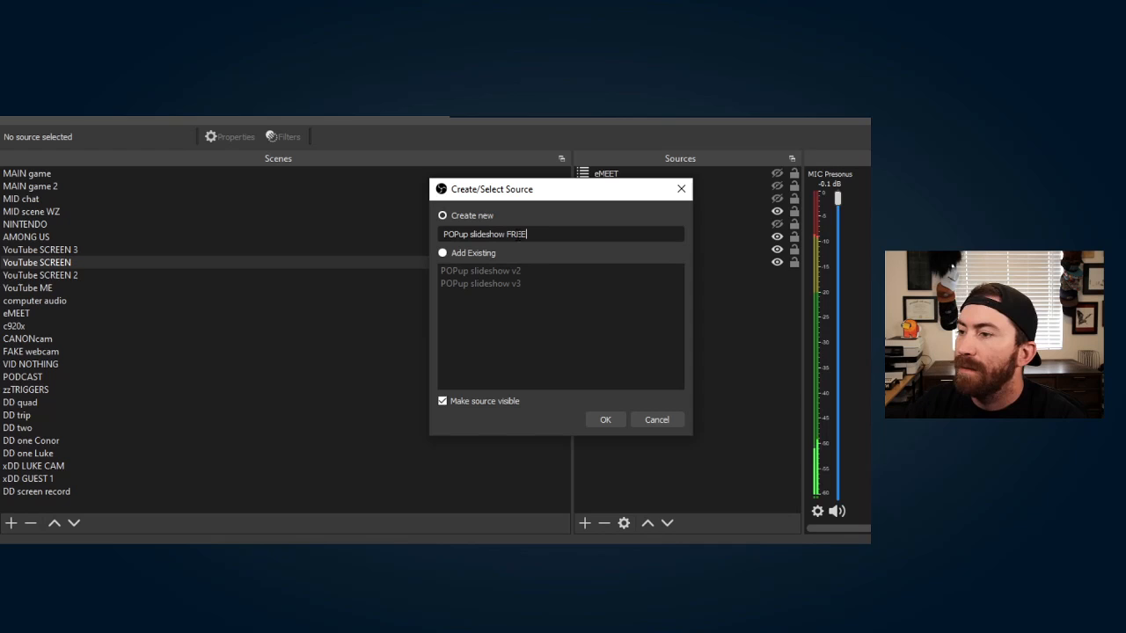
Step: Confirm the source, then set Transition to Slide and Time Between Slides to 2000 ms
{"action": "left_click", "coordinate": [605, 419]}
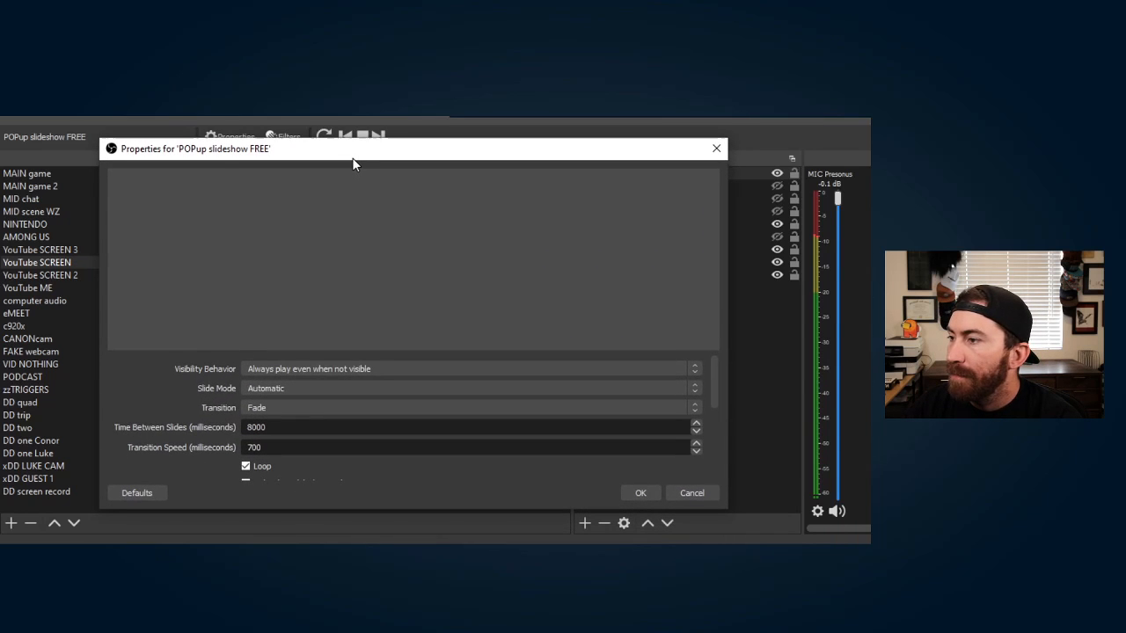
{"action": "mouse_move", "coordinate": [415, 373]}
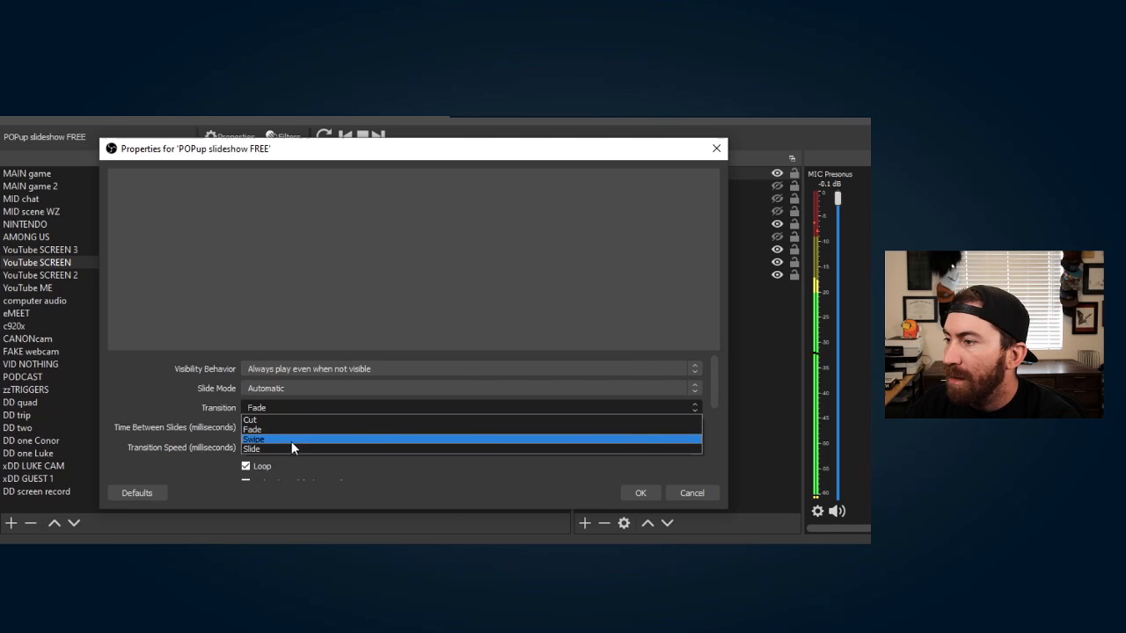
{"action": "left_click", "coordinate": [255, 448]}
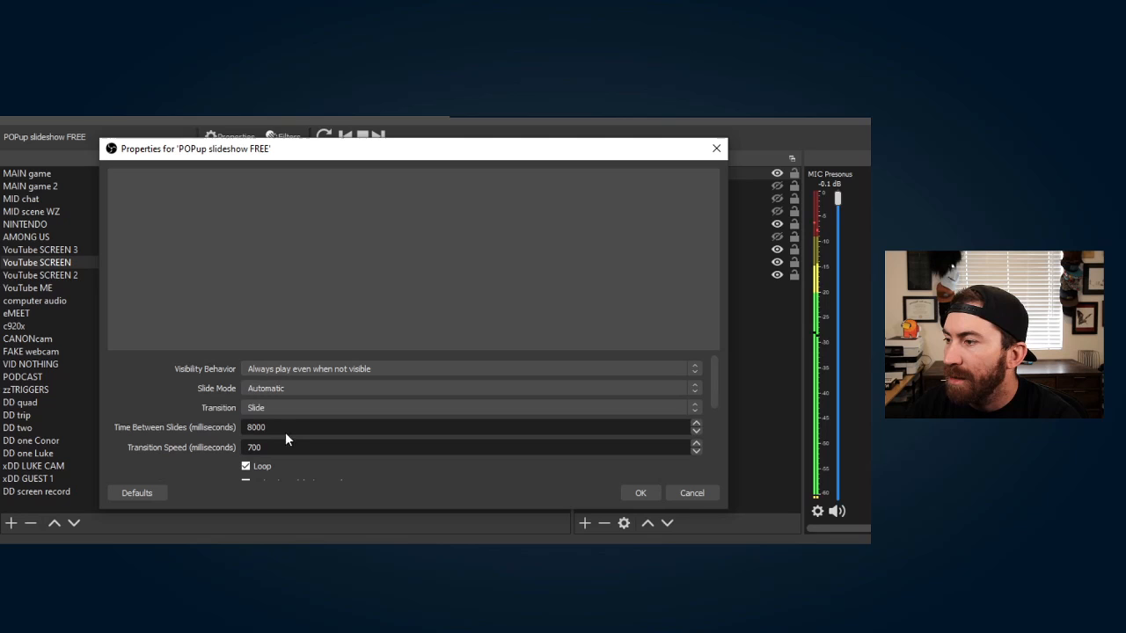
{"action": "left_click", "coordinate": [255, 428]}
{"action": "type", "text": "2"}
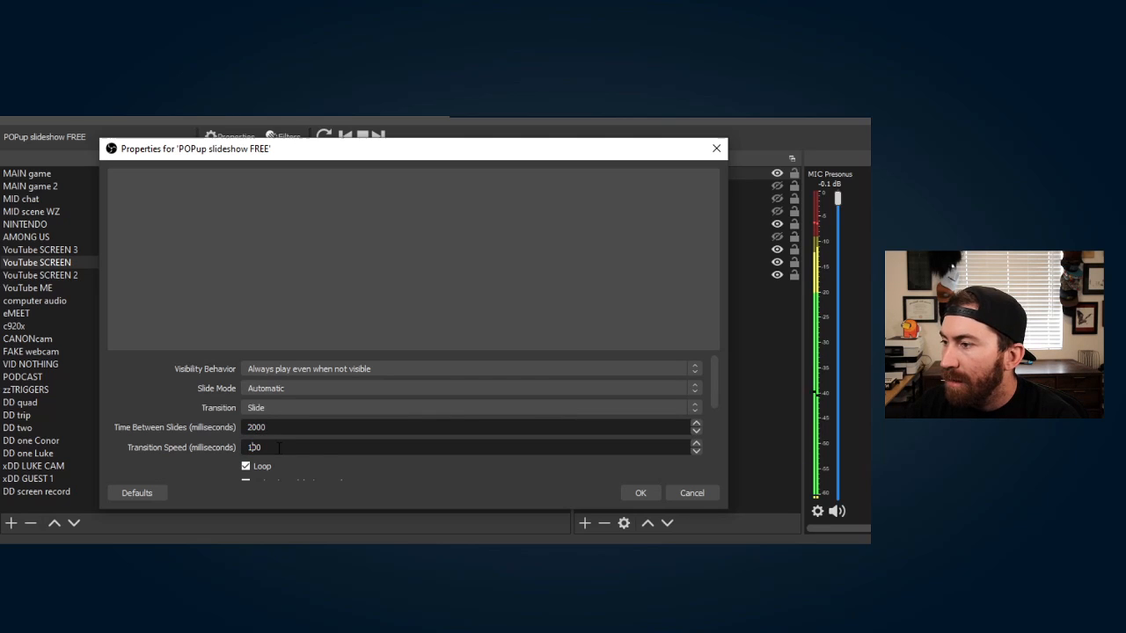
{"action": "type", "text": "000"}
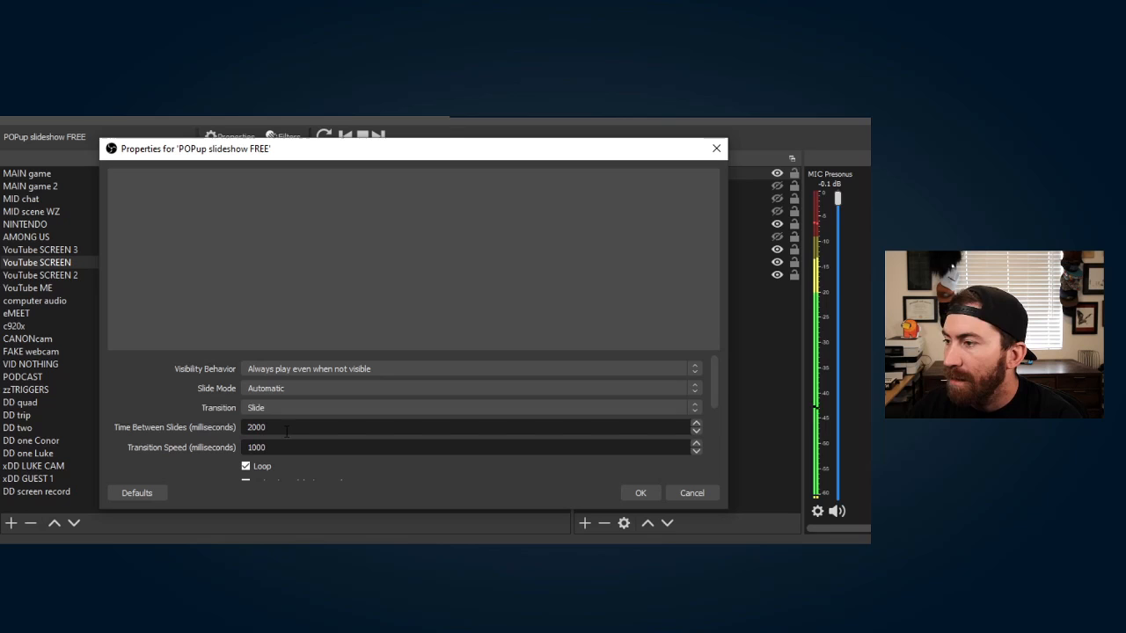
{"action": "scroll", "scroll_direction": "down", "scroll_amount": 3}
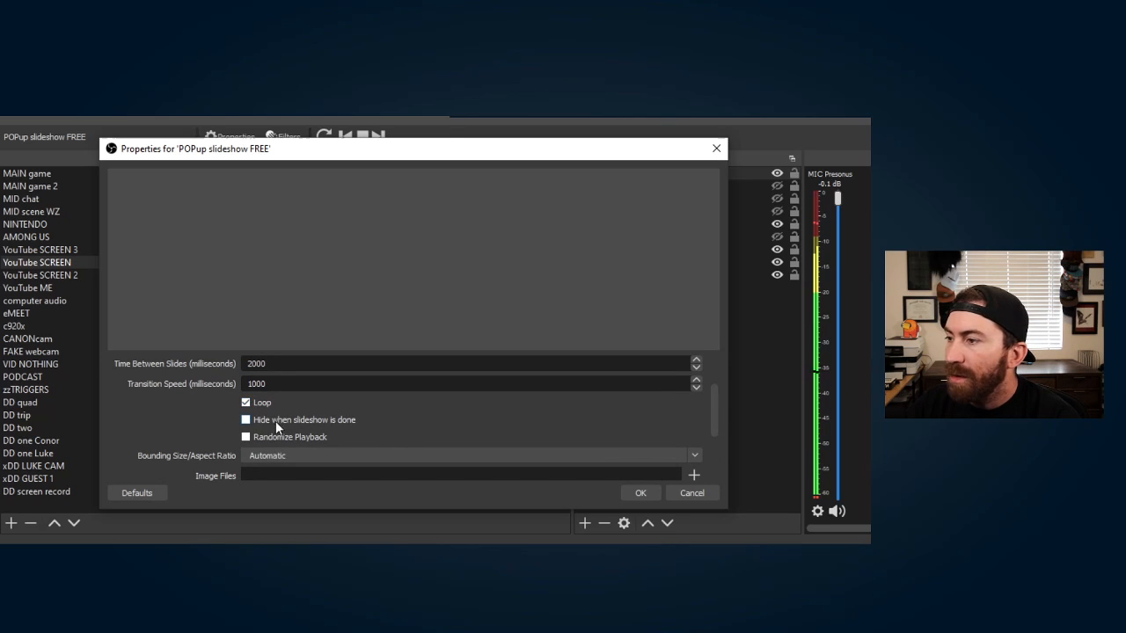
{"action": "mouse_move", "coordinate": [299, 424]}
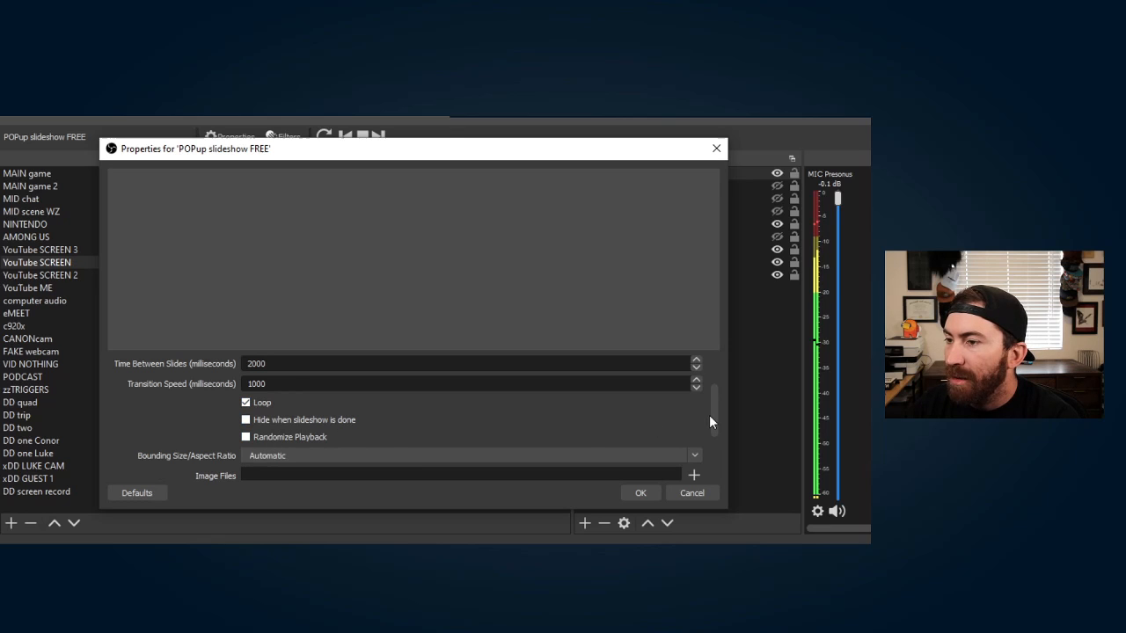
{"action": "scroll", "scroll_direction": "down", "scroll_amount": 3}
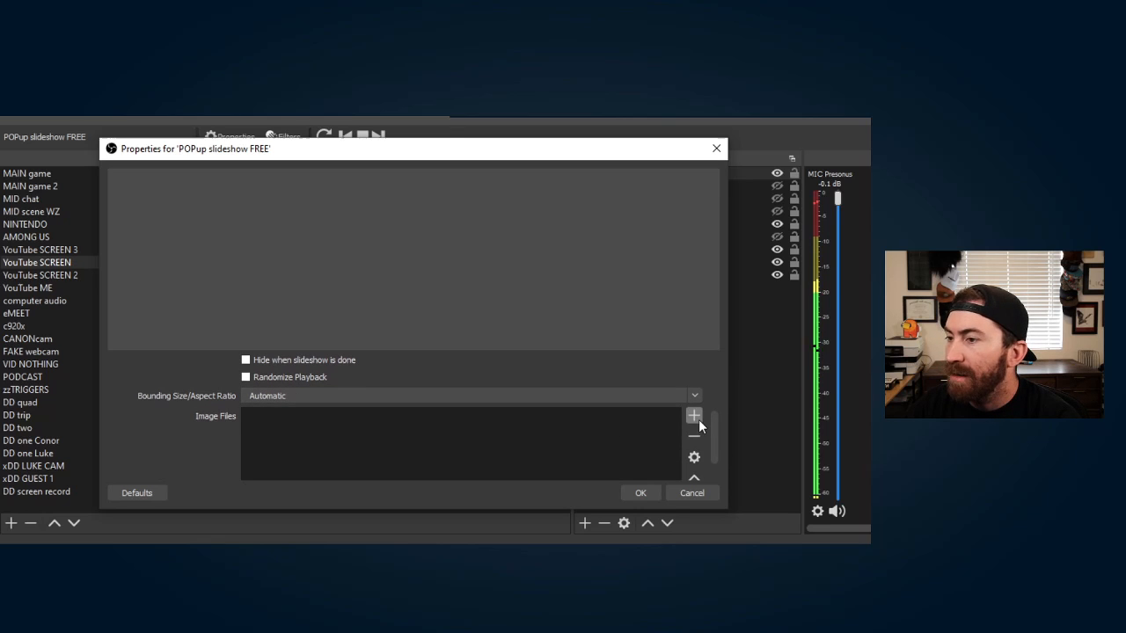
{"action": "mouse_move", "coordinate": [644, 468]}
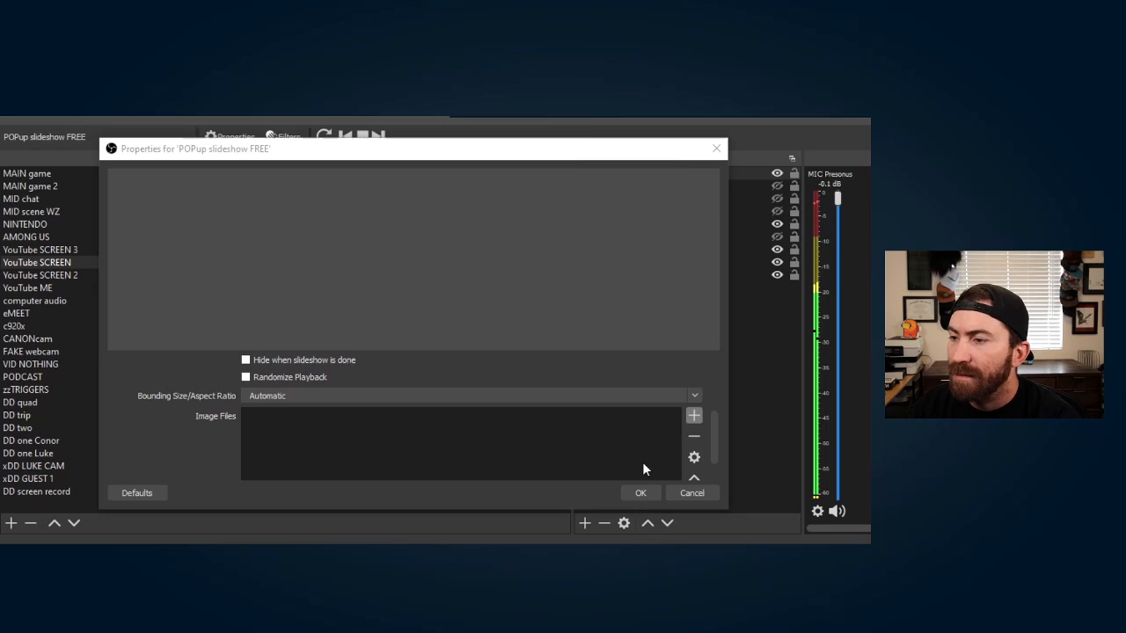
Step: Add POPUP FOLLOW FREE from the _TWITCH folder, then the POPUP EMPTY FREE blank image
{"action": "left_click", "coordinate": [693, 415]}
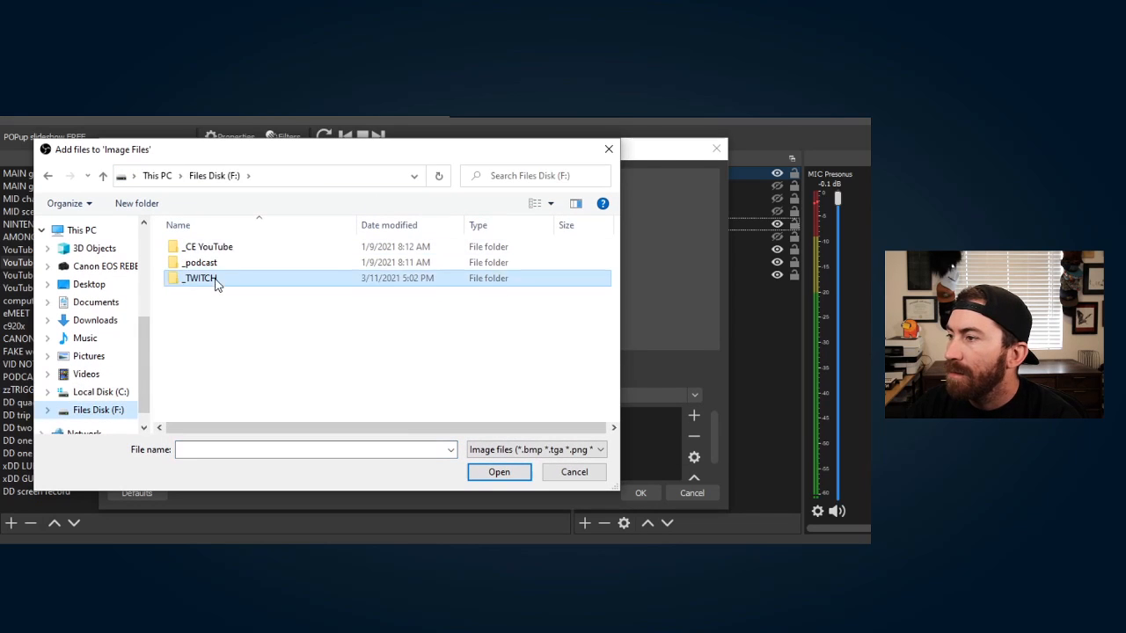
{"action": "double_click", "coordinate": [200, 278]}
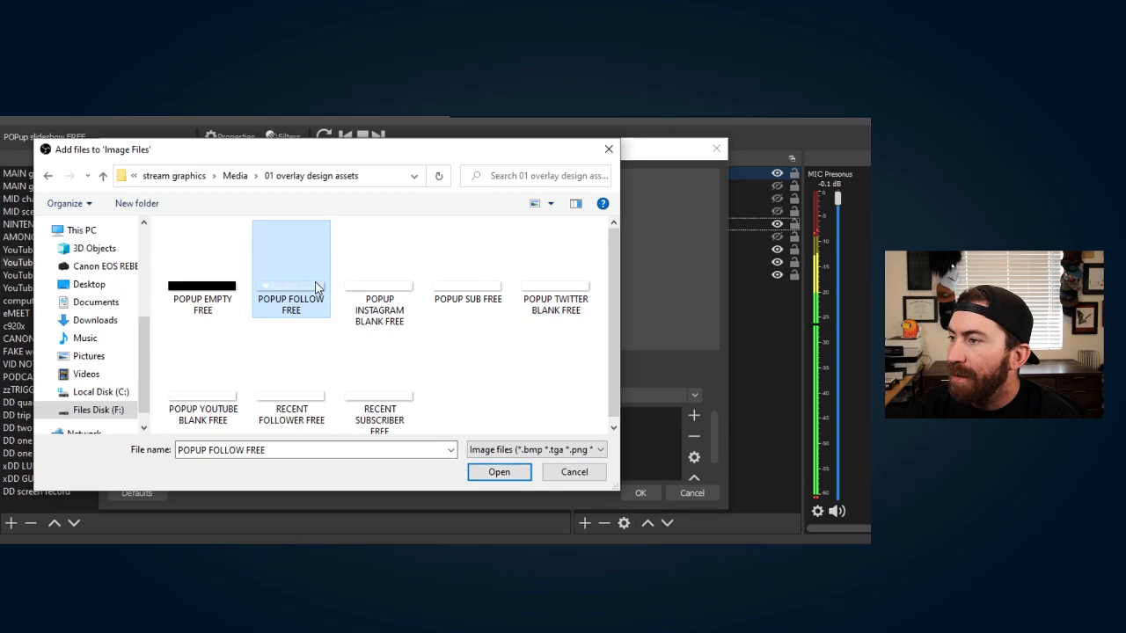
{"action": "left_click", "coordinate": [500, 472]}
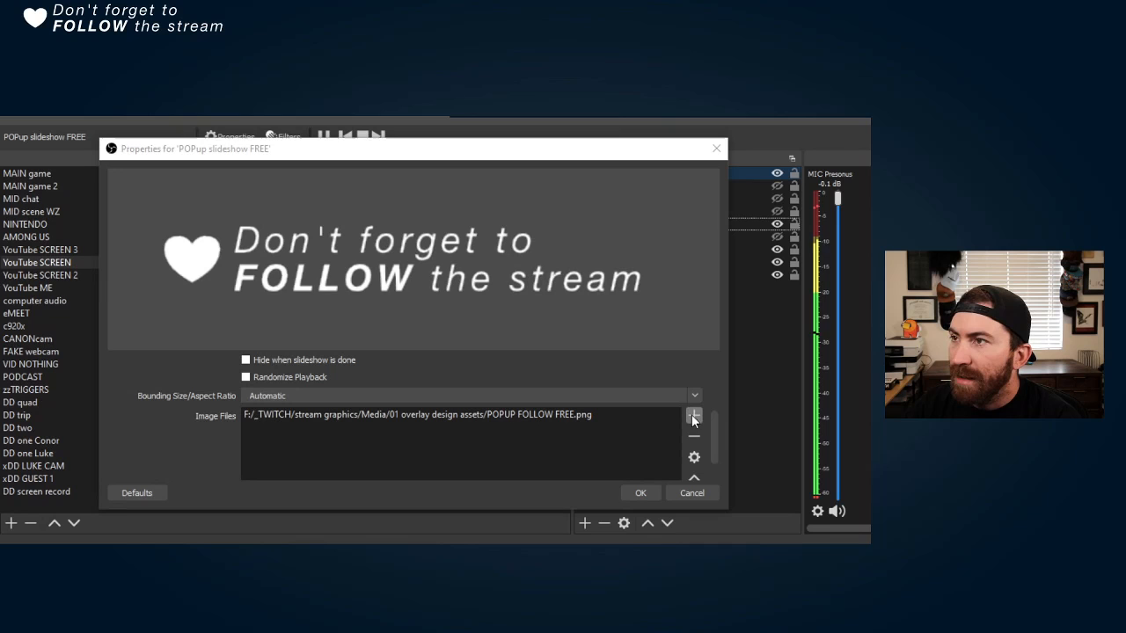
{"action": "left_click", "coordinate": [693, 415]}
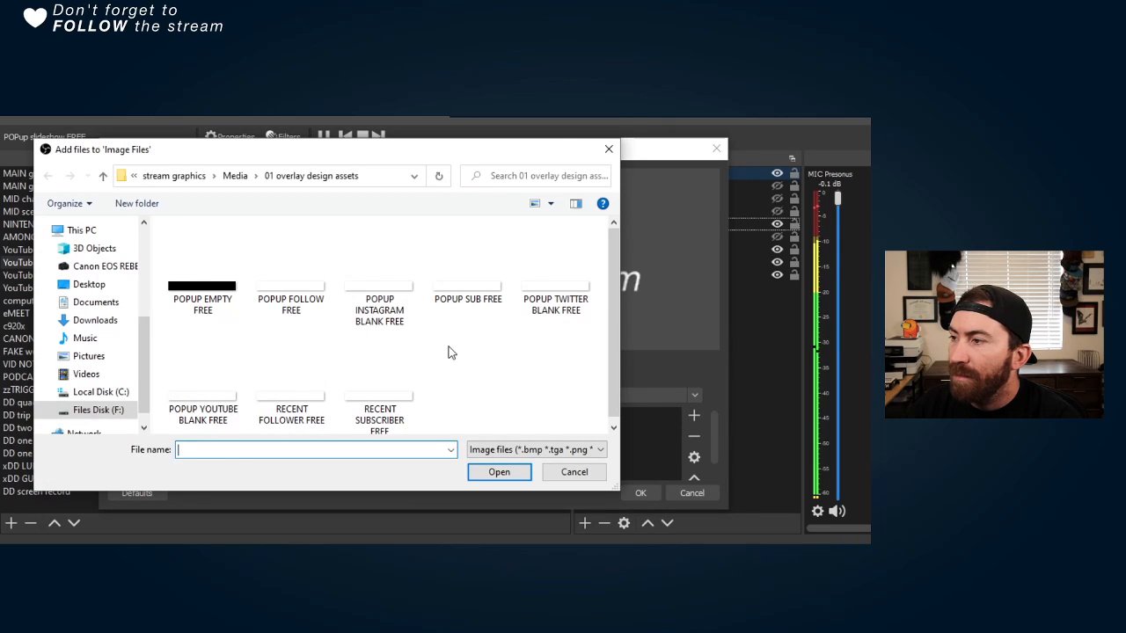
{"action": "mouse_move", "coordinate": [334, 405]}
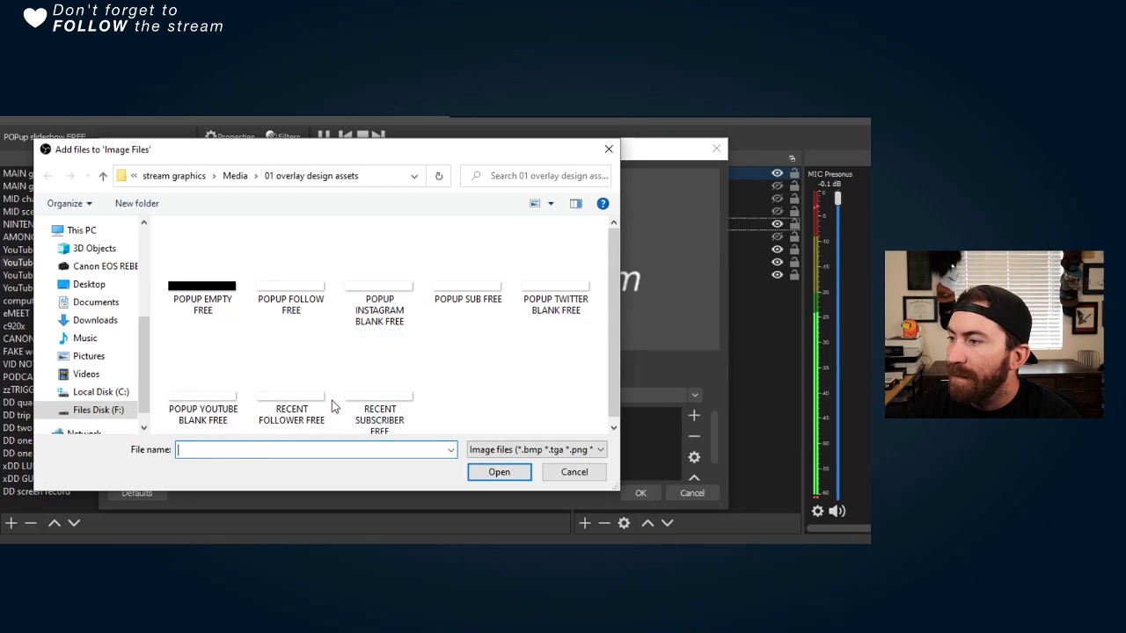
{"action": "left_click", "coordinate": [203, 264]}
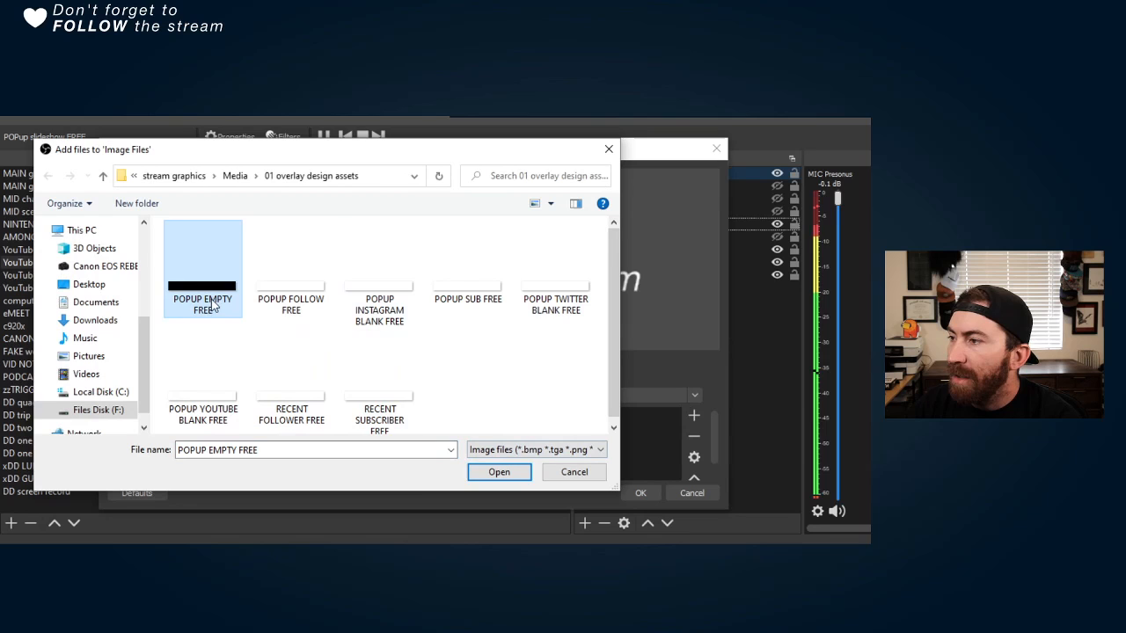
{"action": "left_click", "coordinate": [500, 472]}
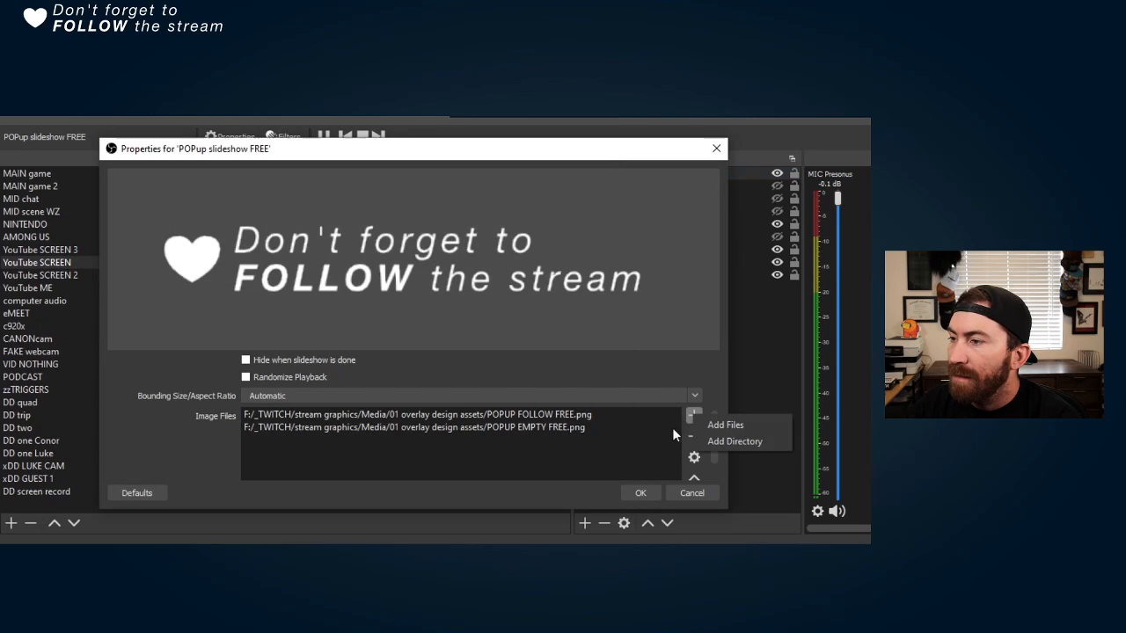
Step: Add POPUP SUB FREE followed by another POPUP EMPTY FREE blank image
{"action": "left_click", "coordinate": [724, 424]}
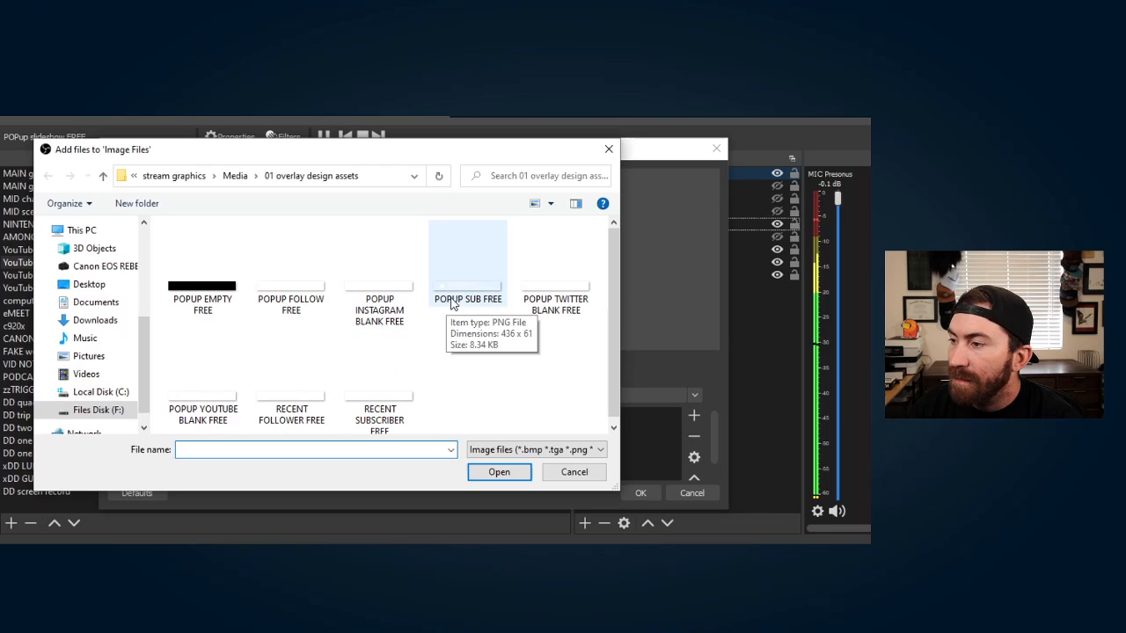
{"action": "left_click", "coordinate": [468, 264]}
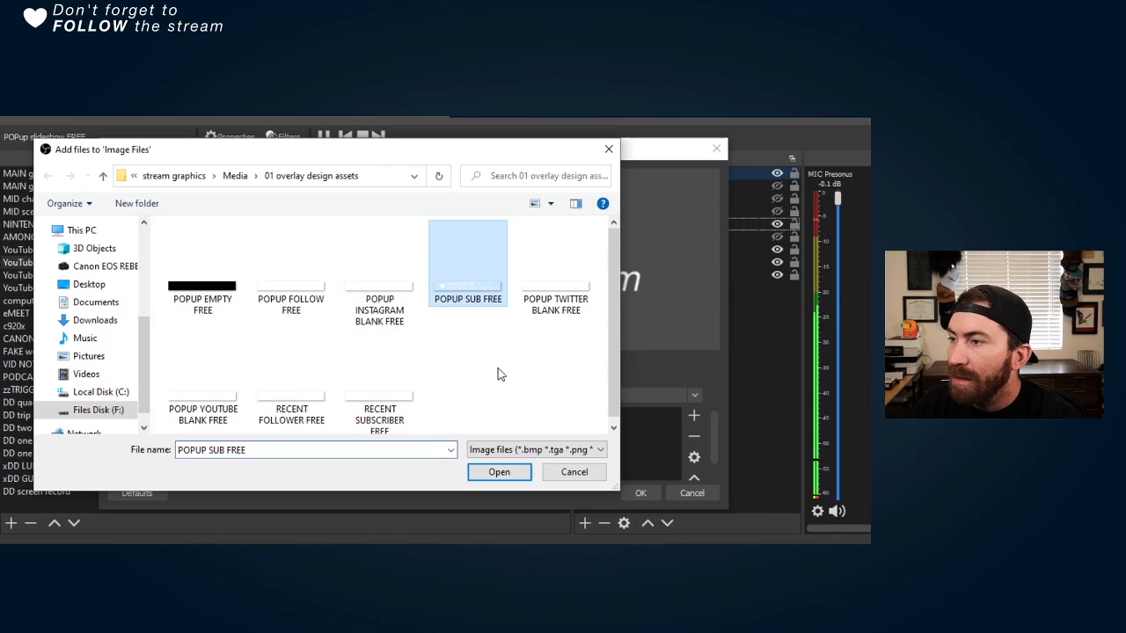
{"action": "left_click", "coordinate": [500, 472]}
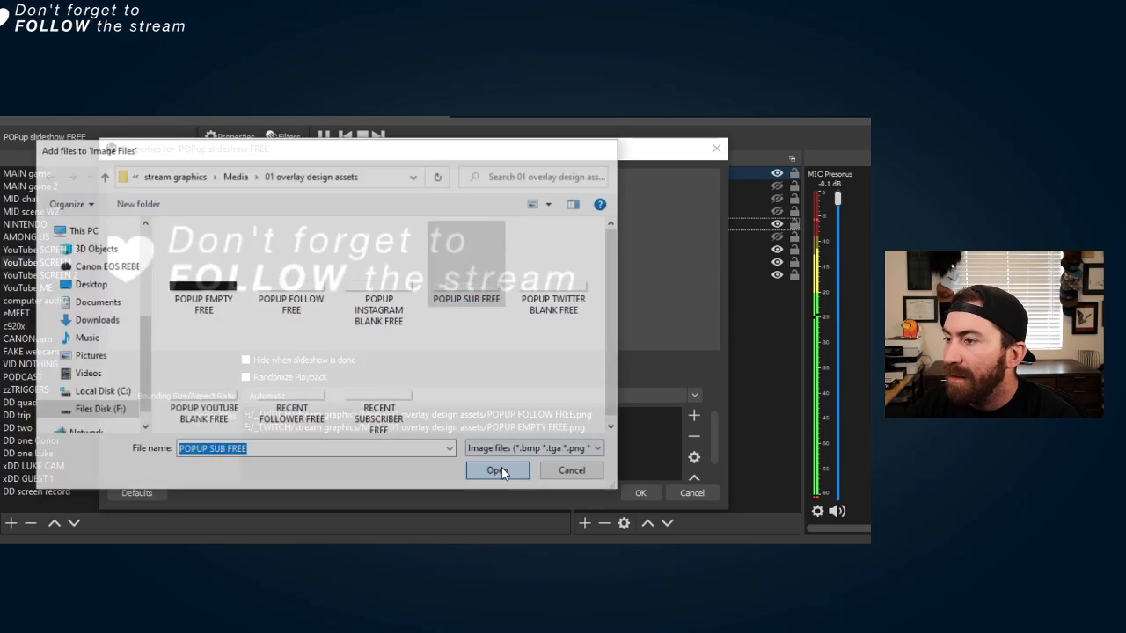
{"action": "left_click", "coordinate": [496, 471]}
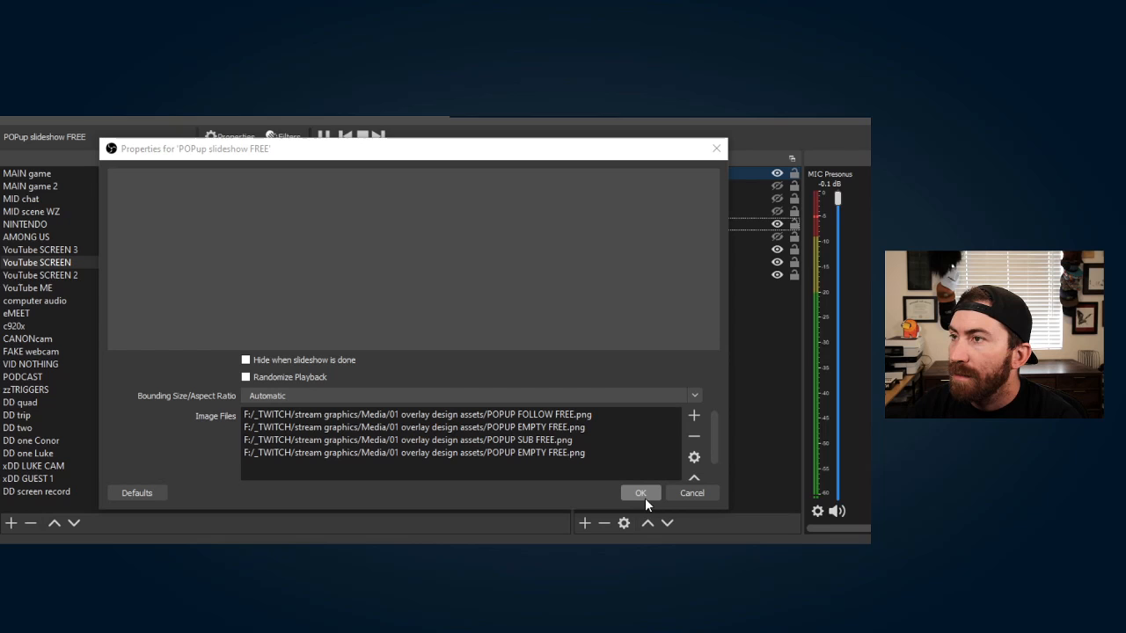
Step: Confirm the slideshow settings, then reopen its properties to add more images
{"action": "left_click", "coordinate": [640, 492]}
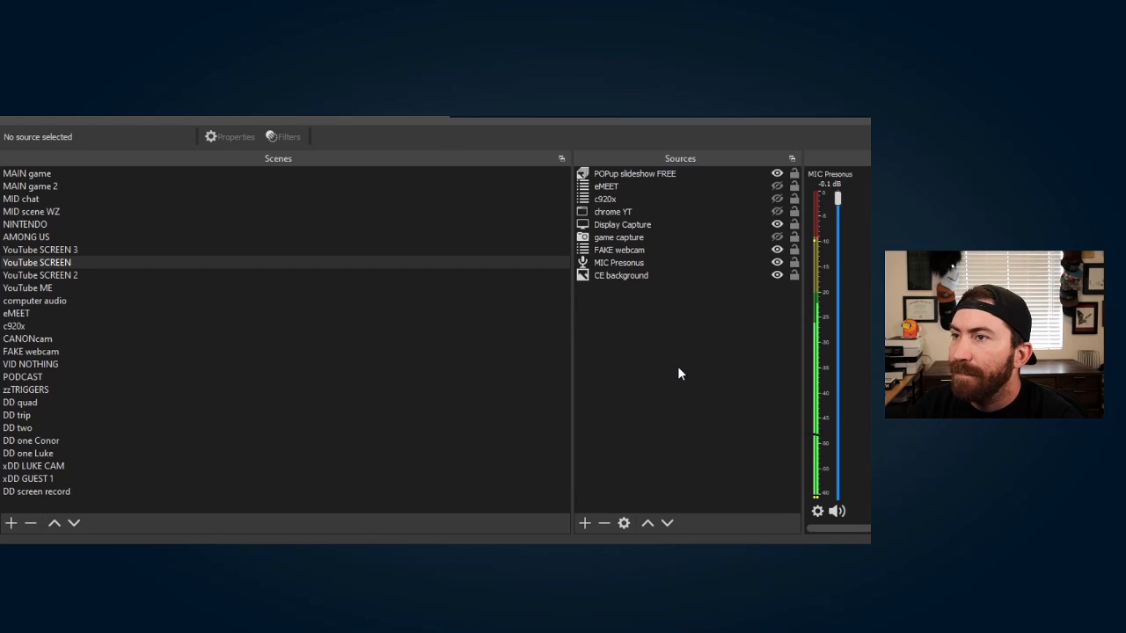
{"action": "left_click", "coordinate": [619, 262]}
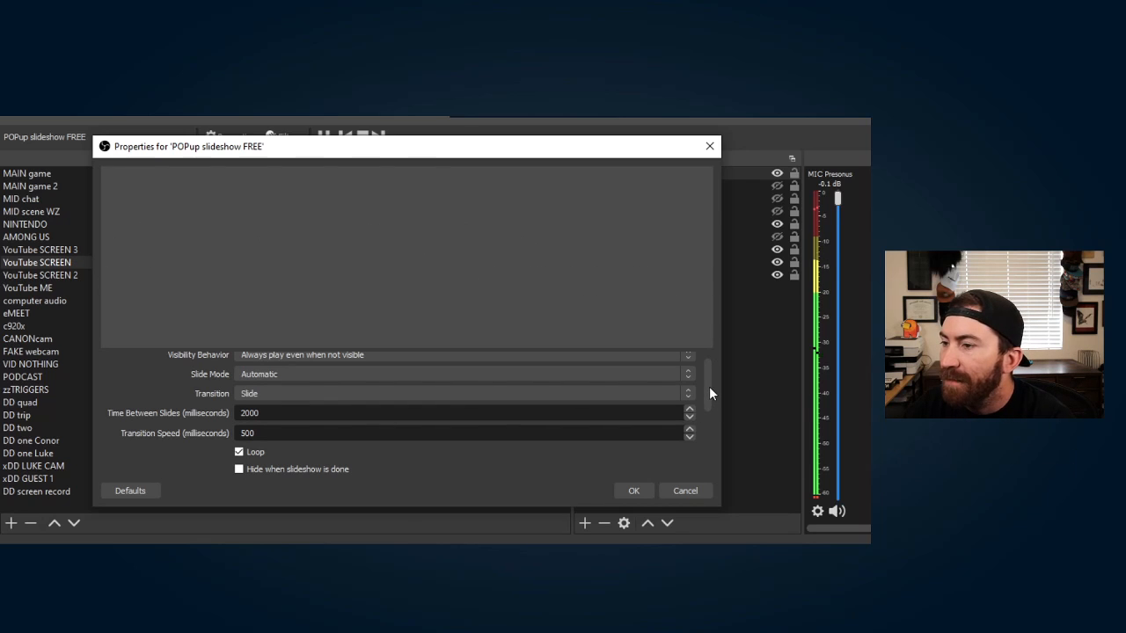
{"action": "left_click", "coordinate": [686, 376]}
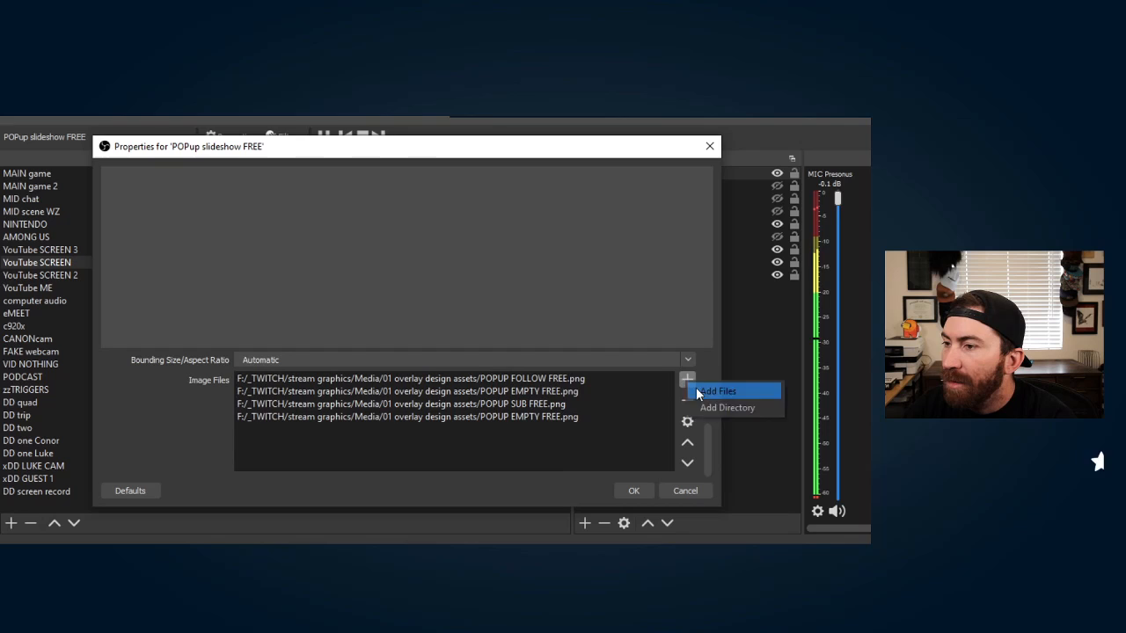
Step: Add POPUP TWITTER BLANK FREE to the slides and continue with the empty and YouTube blank images
{"action": "left_click", "coordinate": [721, 391]}
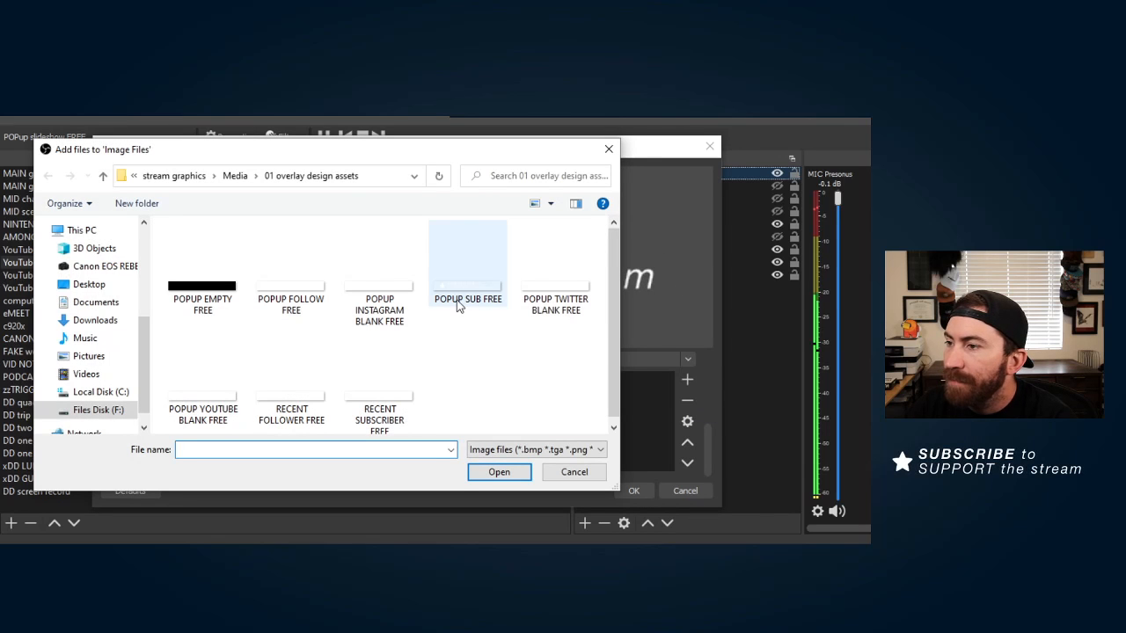
{"action": "left_click", "coordinate": [556, 255]}
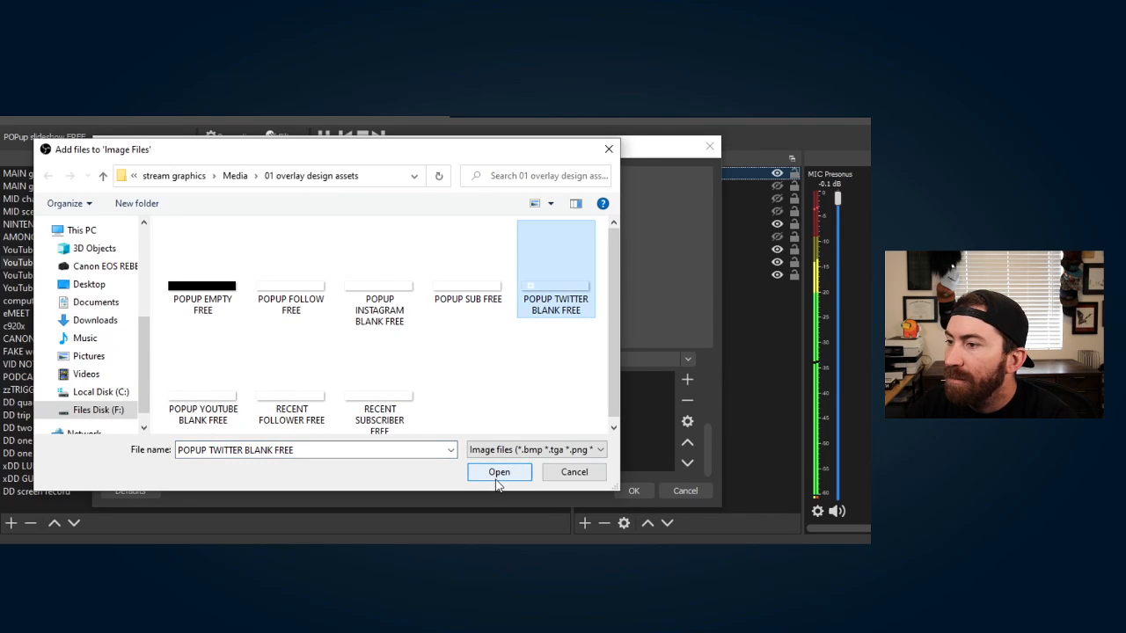
{"action": "left_click", "coordinate": [500, 472]}
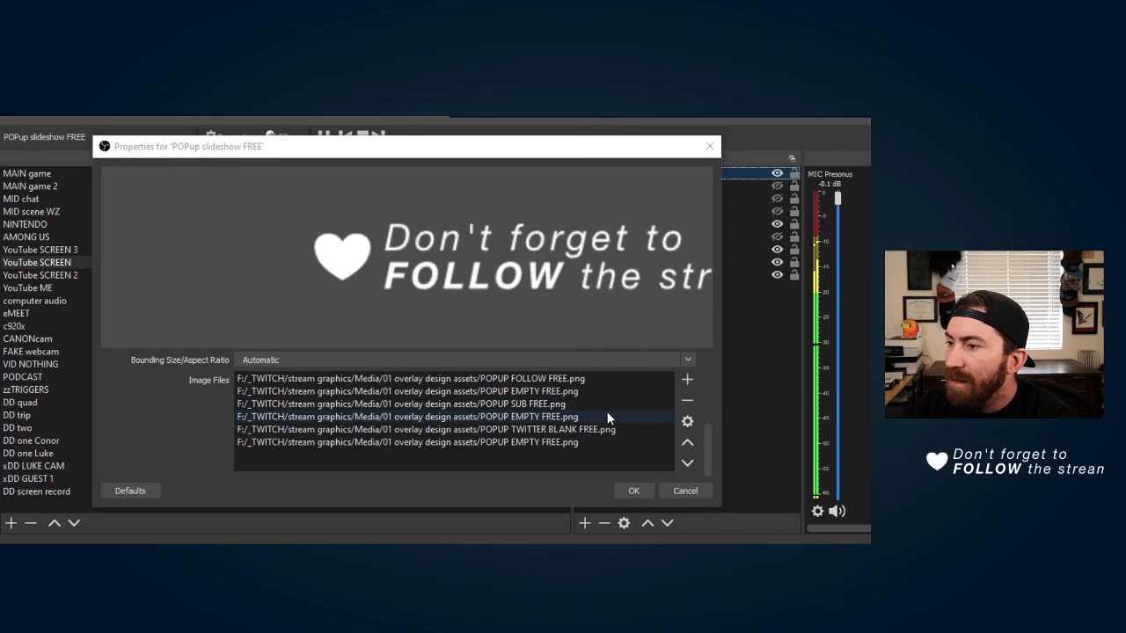
{"action": "left_click", "coordinate": [688, 380]}
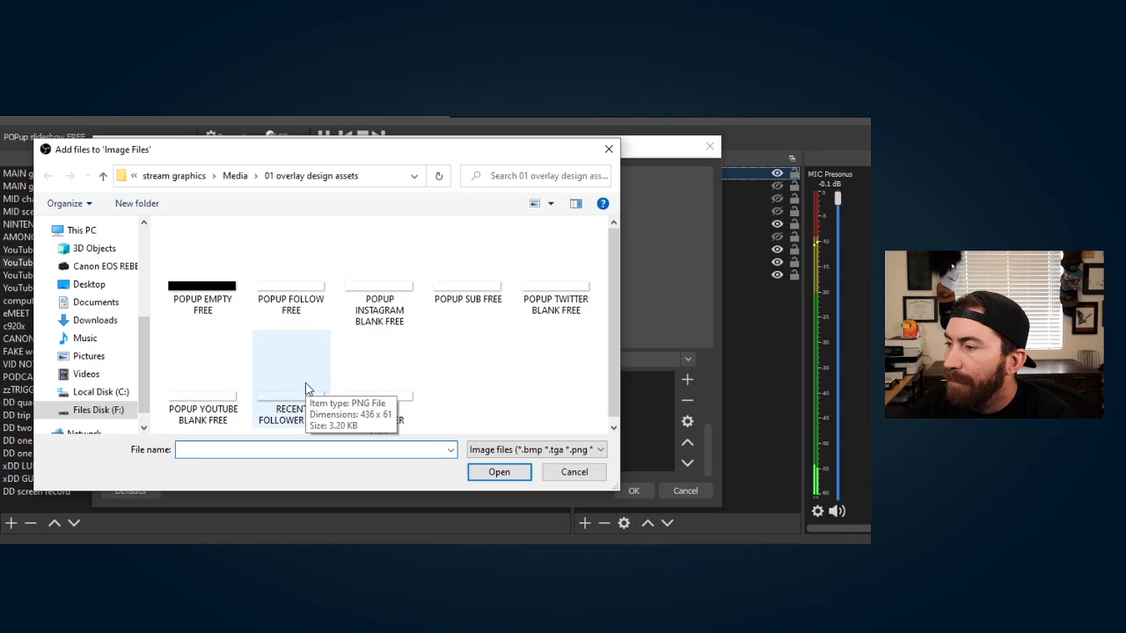
{"action": "mouse_move", "coordinate": [591, 363]}
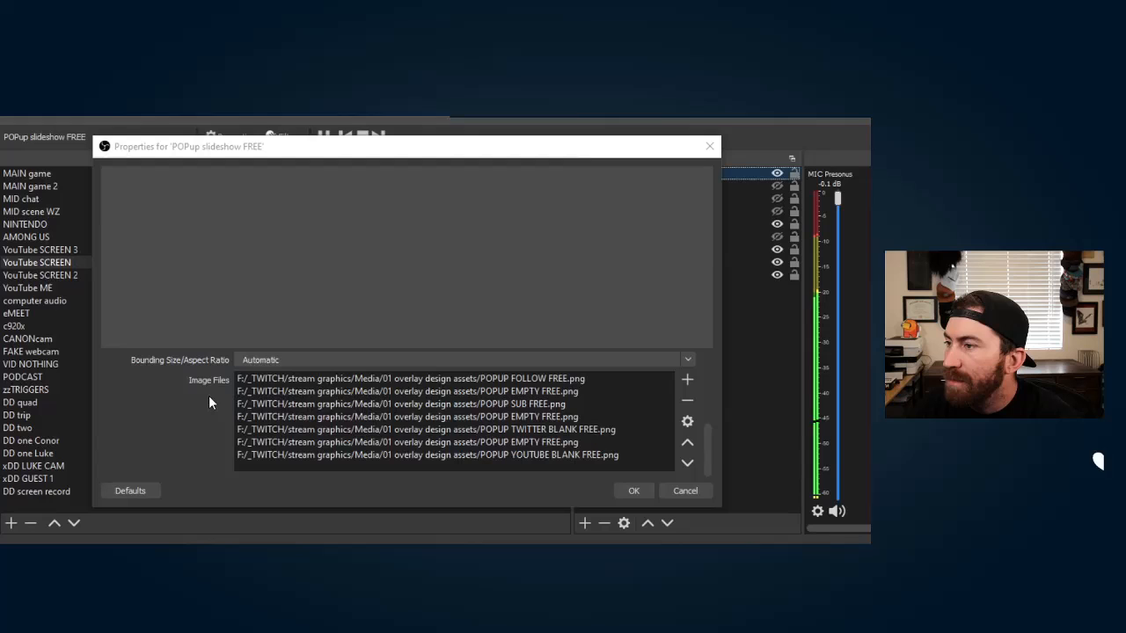
{"action": "left_click", "coordinate": [686, 380]}
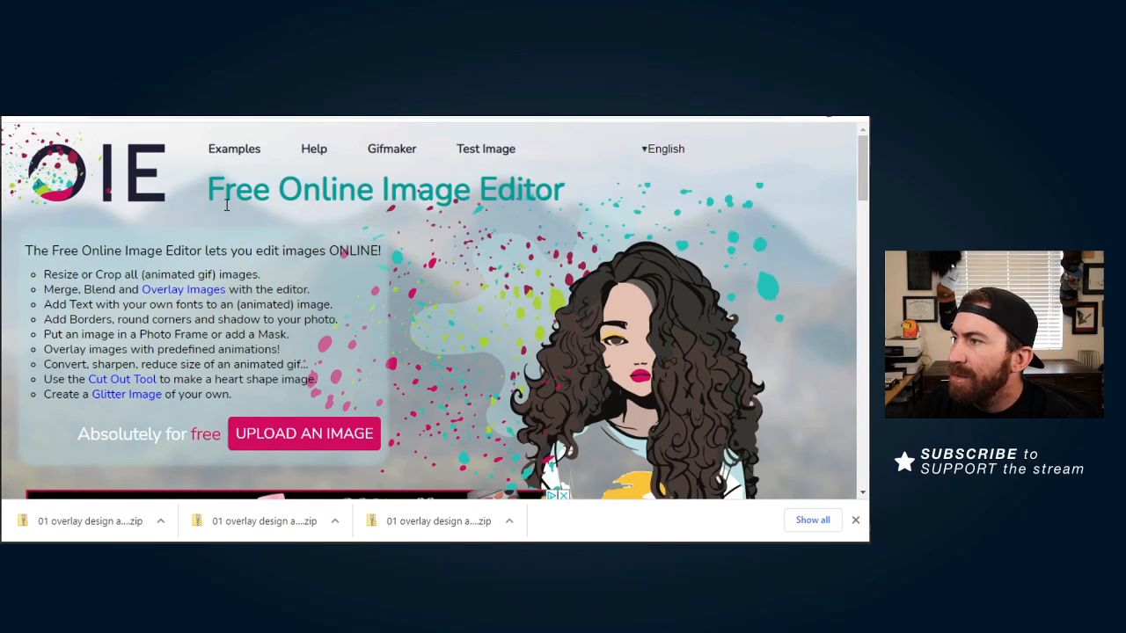
{"action": "mouse_move", "coordinate": [137, 155]}
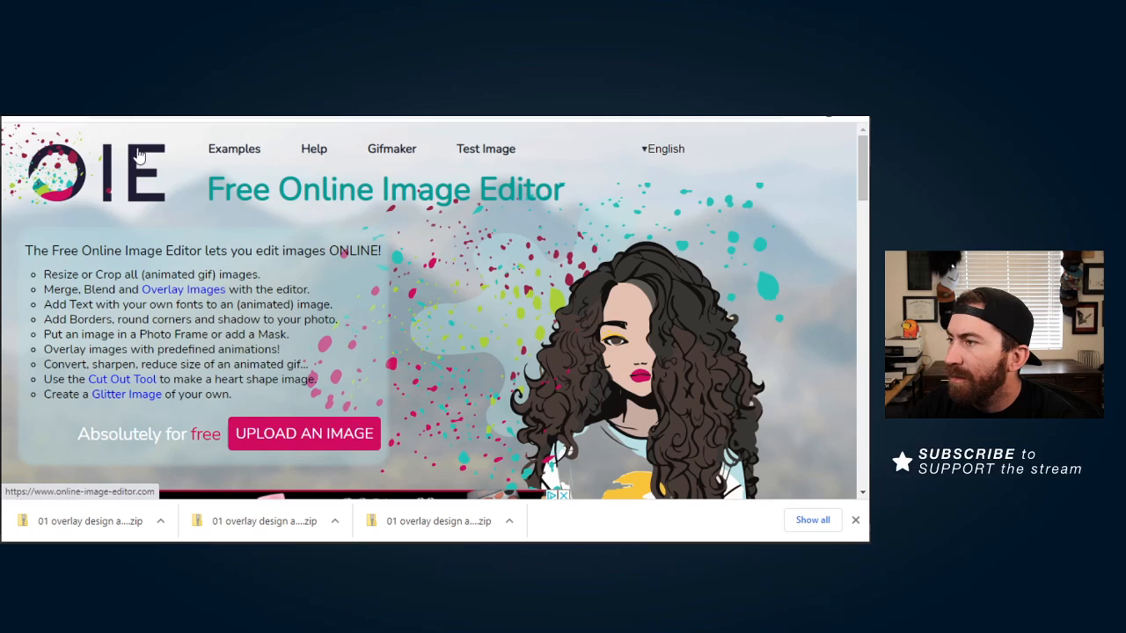
{"action": "mouse_move", "coordinate": [318, 433]}
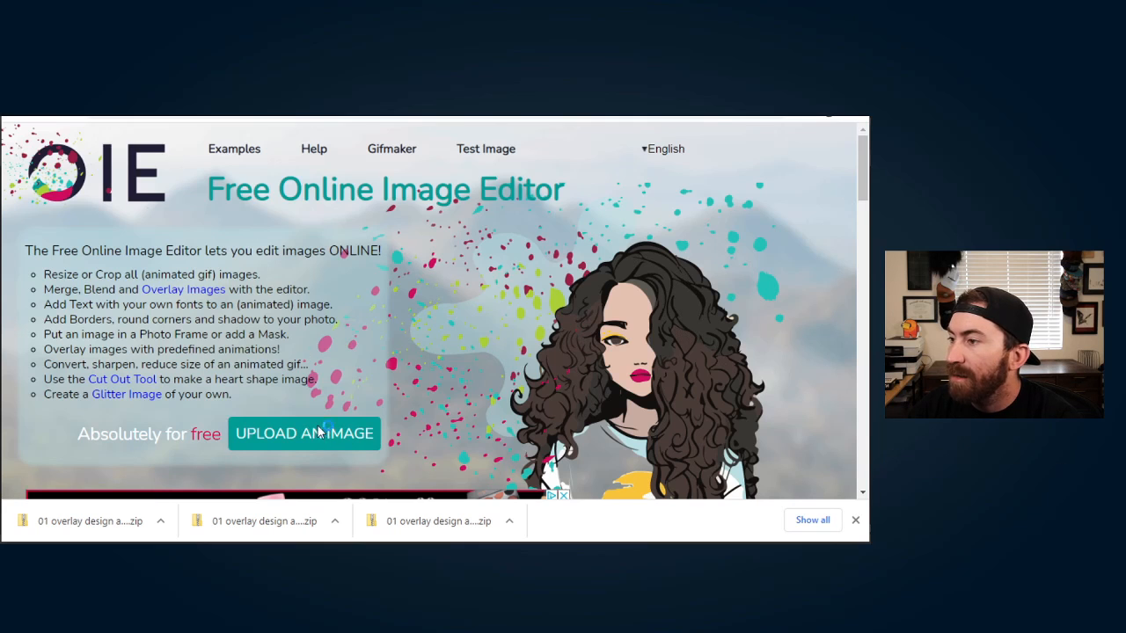
Step: Upload the blank Twitter popup PNG into the editing workspace
{"action": "left_click", "coordinate": [303, 433]}
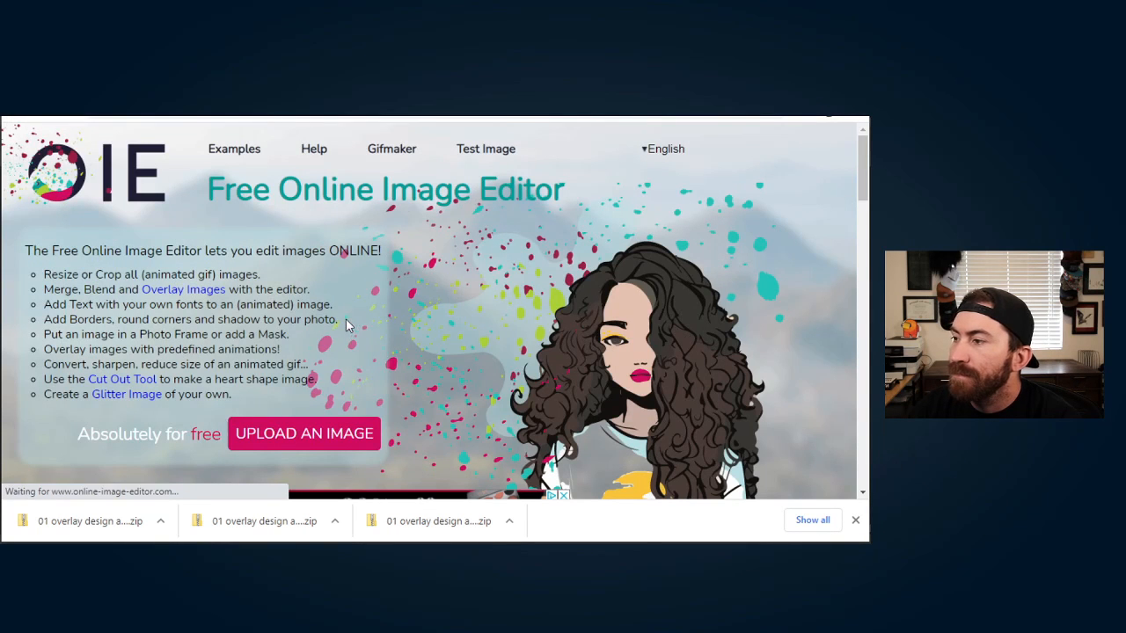
{"action": "left_click", "coordinate": [302, 432]}
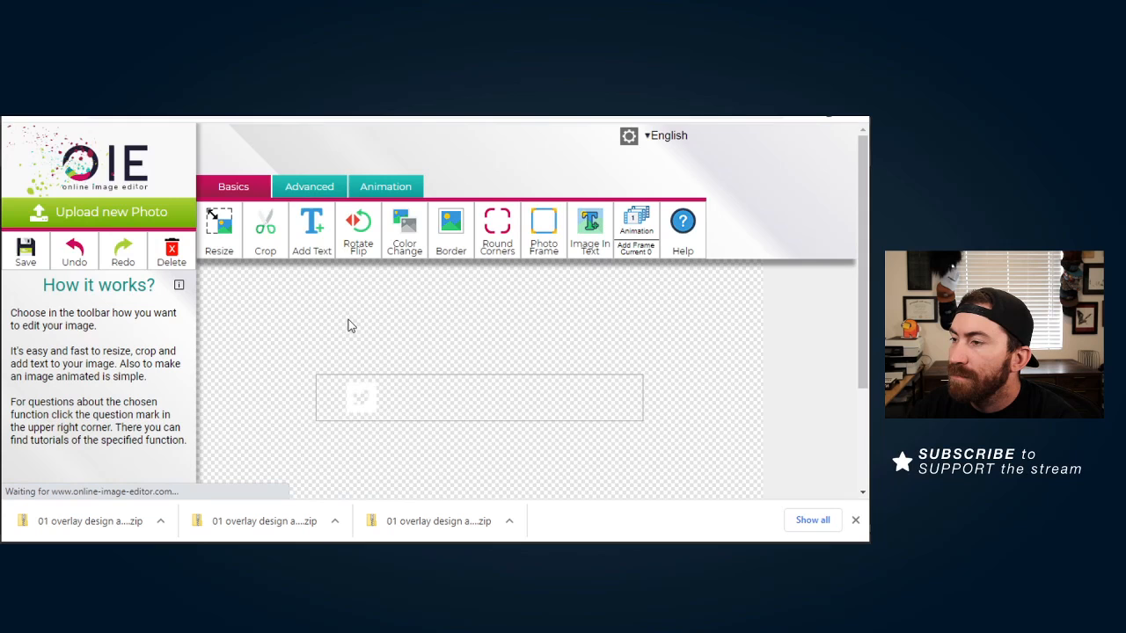
{"action": "mouse_move", "coordinate": [320, 243]}
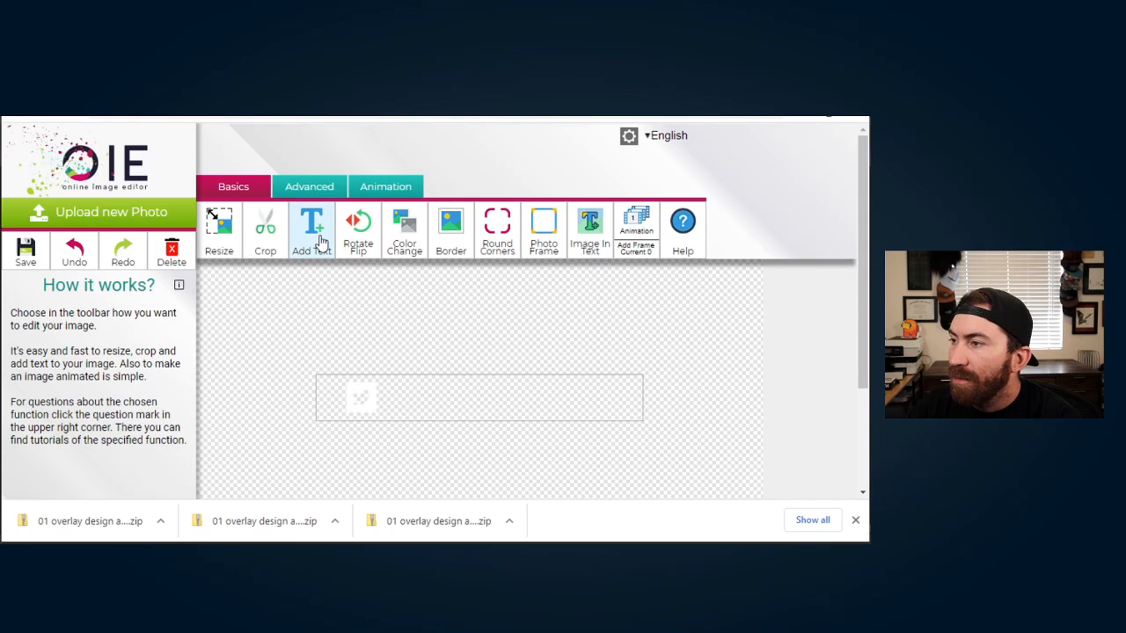
Step: Add the Twitter handle as text on the popup and set its size to 45
{"action": "left_click", "coordinate": [310, 226]}
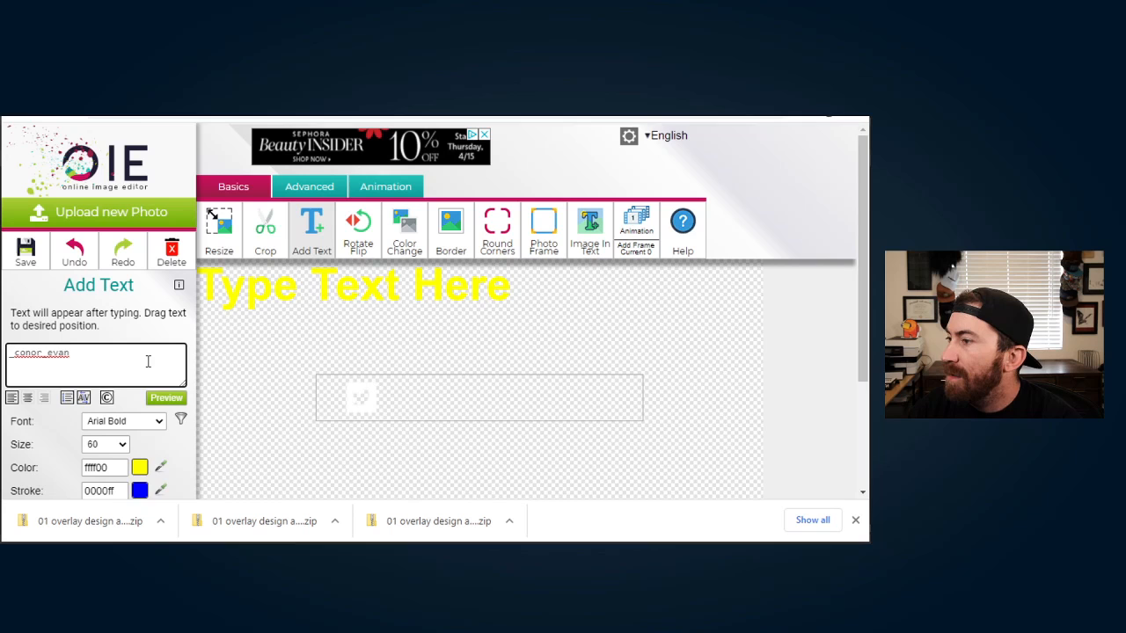
{"action": "left_click", "coordinate": [140, 467]}
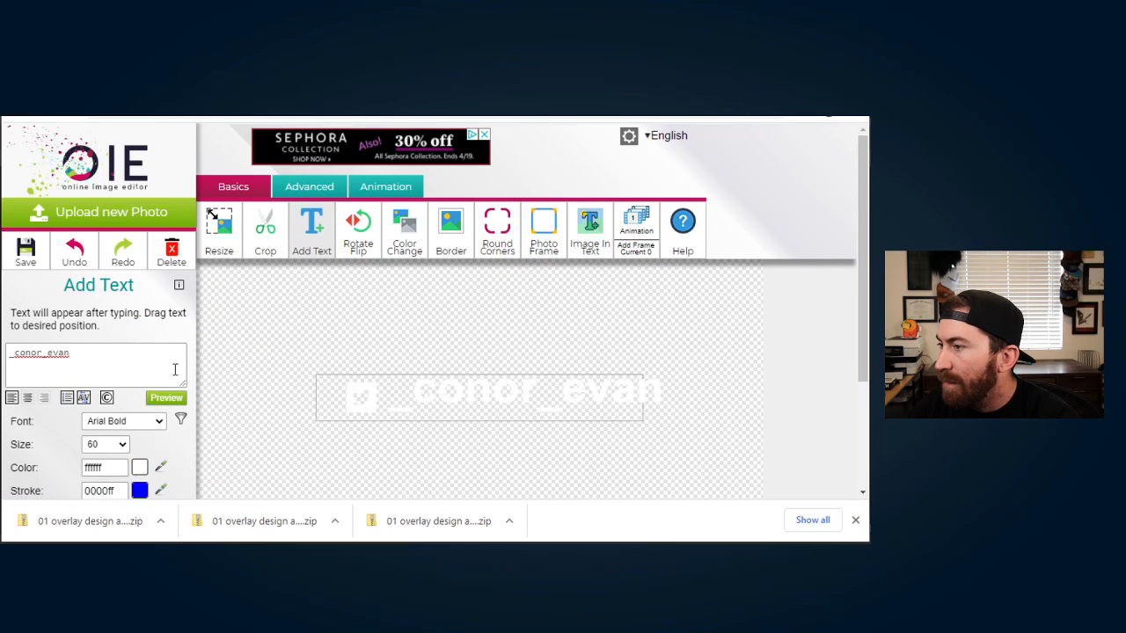
{"action": "left_click", "coordinate": [121, 444]}
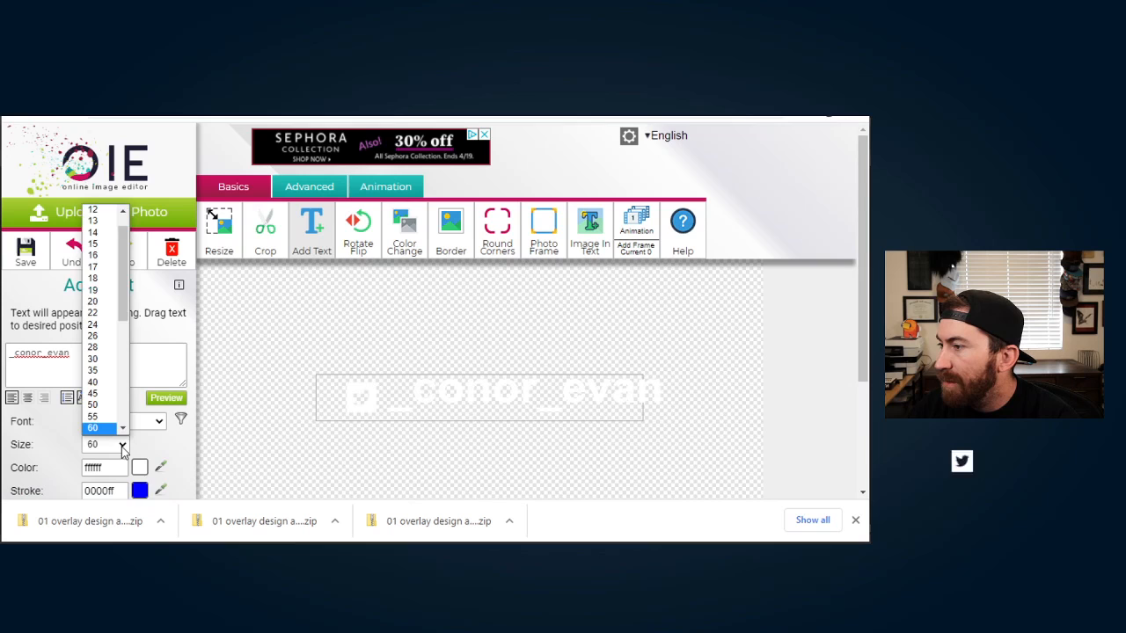
{"action": "left_click", "coordinate": [91, 383]}
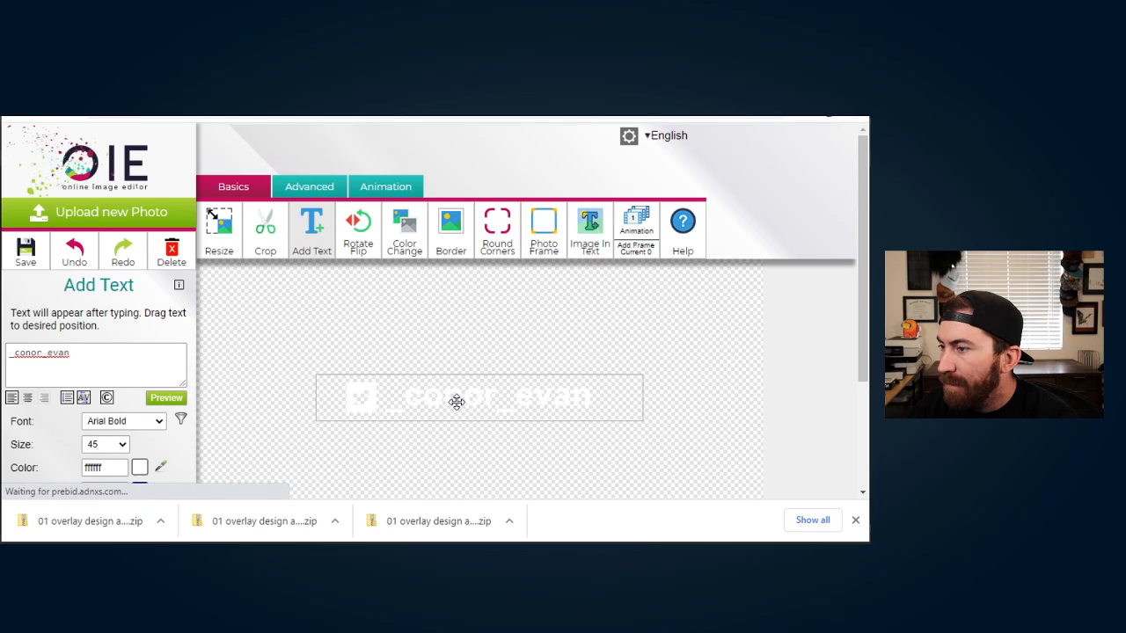
{"action": "left_click", "coordinate": [123, 420]}
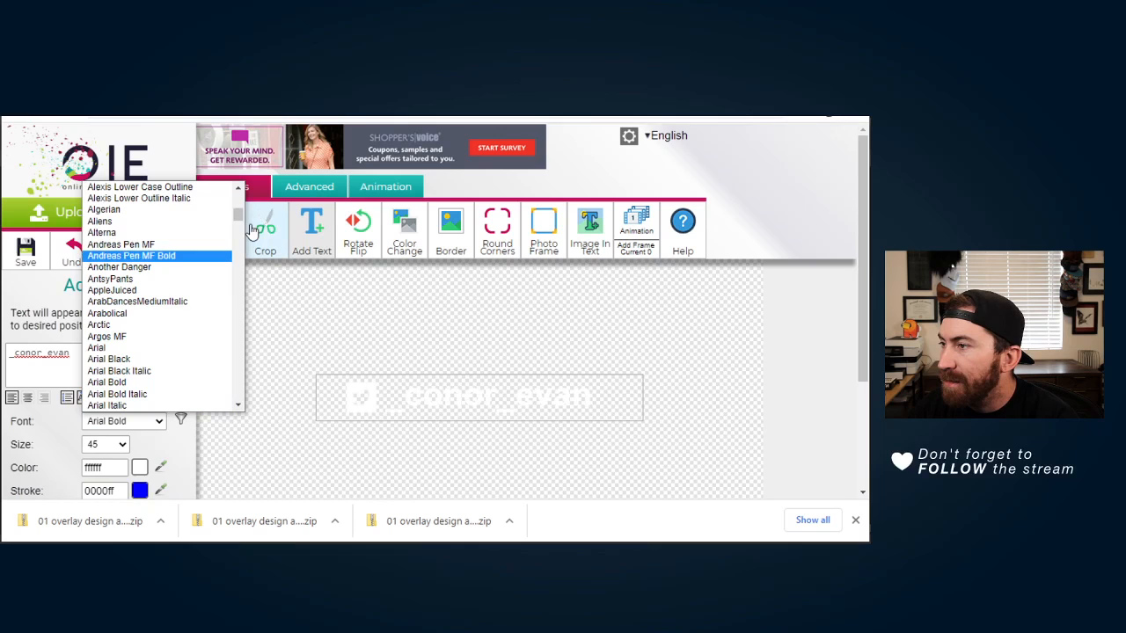
{"action": "scroll", "scroll_direction": "down", "scroll_amount": 3}
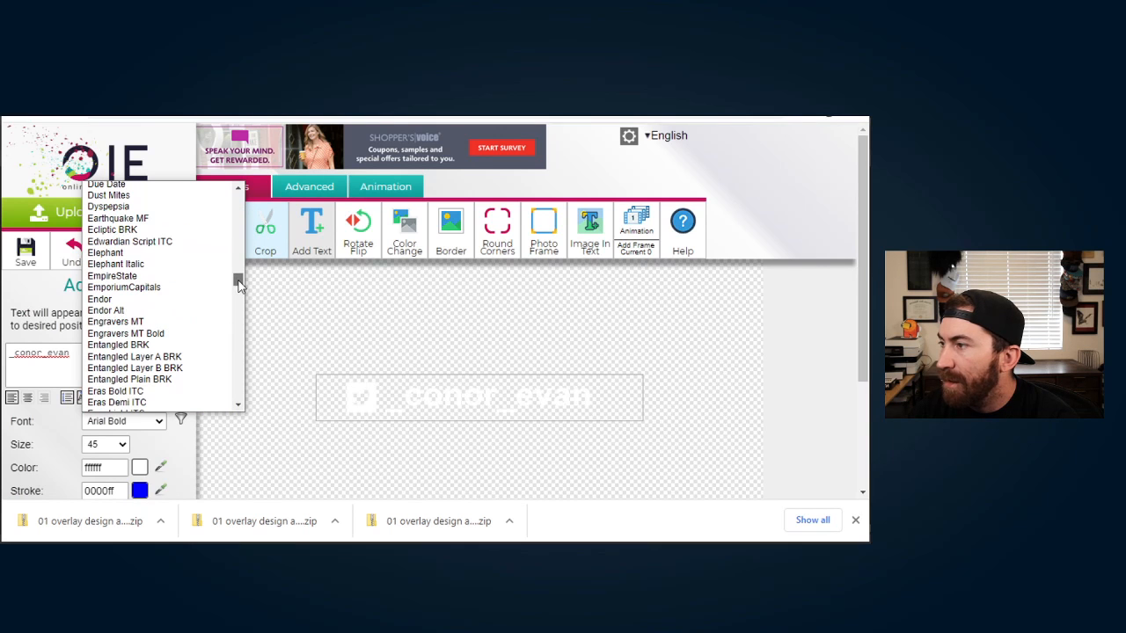
{"action": "scroll", "scroll_direction": "down", "scroll_amount": 3}
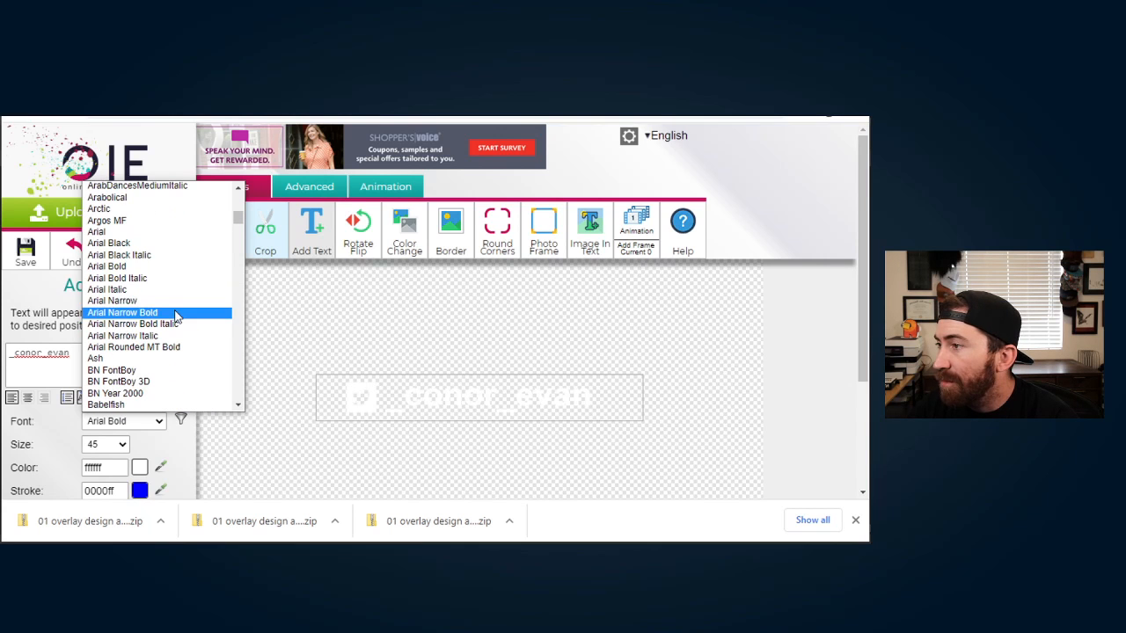
{"action": "left_click", "coordinate": [121, 314]}
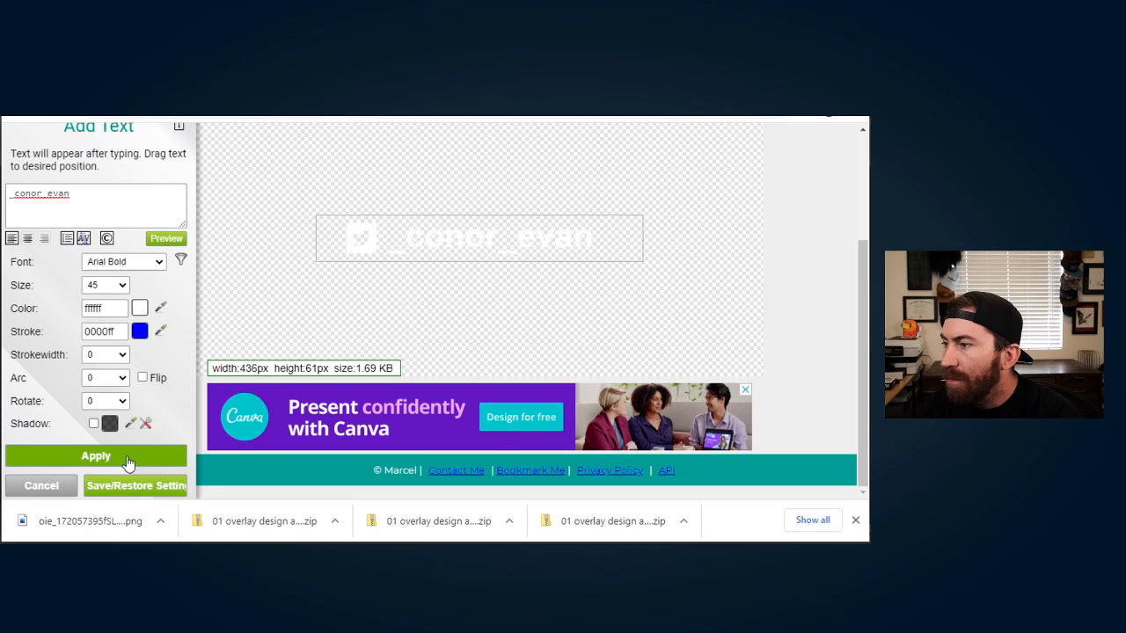
Step: Apply the handle text to the Twitter popup image
{"action": "left_click", "coordinate": [95, 456]}
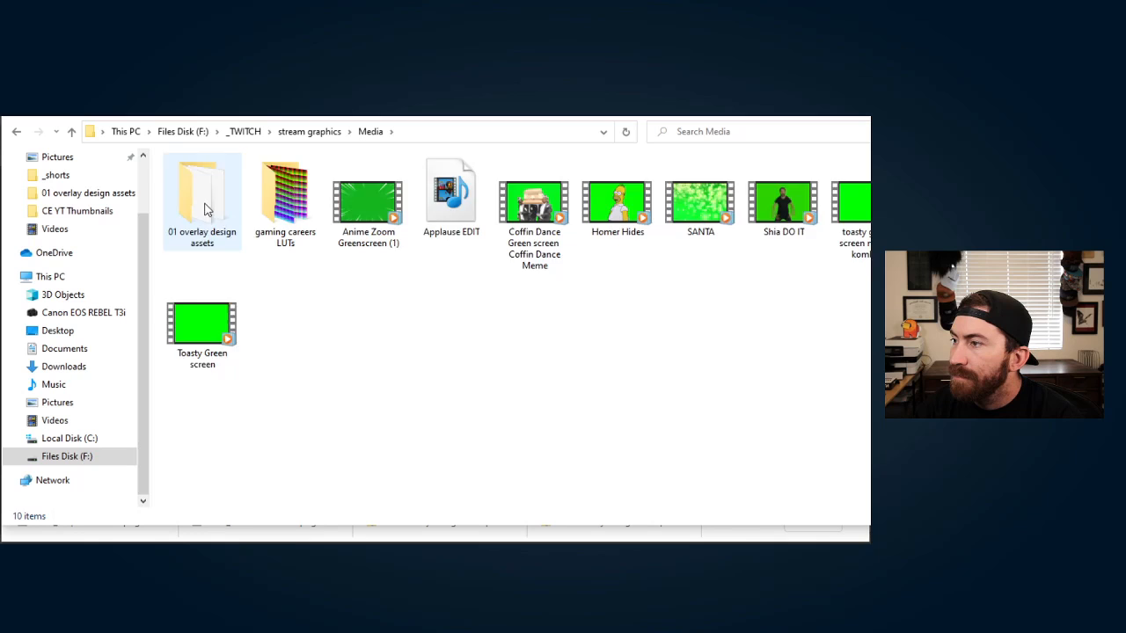
Step: In 01 overlay design assets, rename the downloaded PNG to 'x twitter'
{"action": "double_click", "coordinate": [200, 194]}
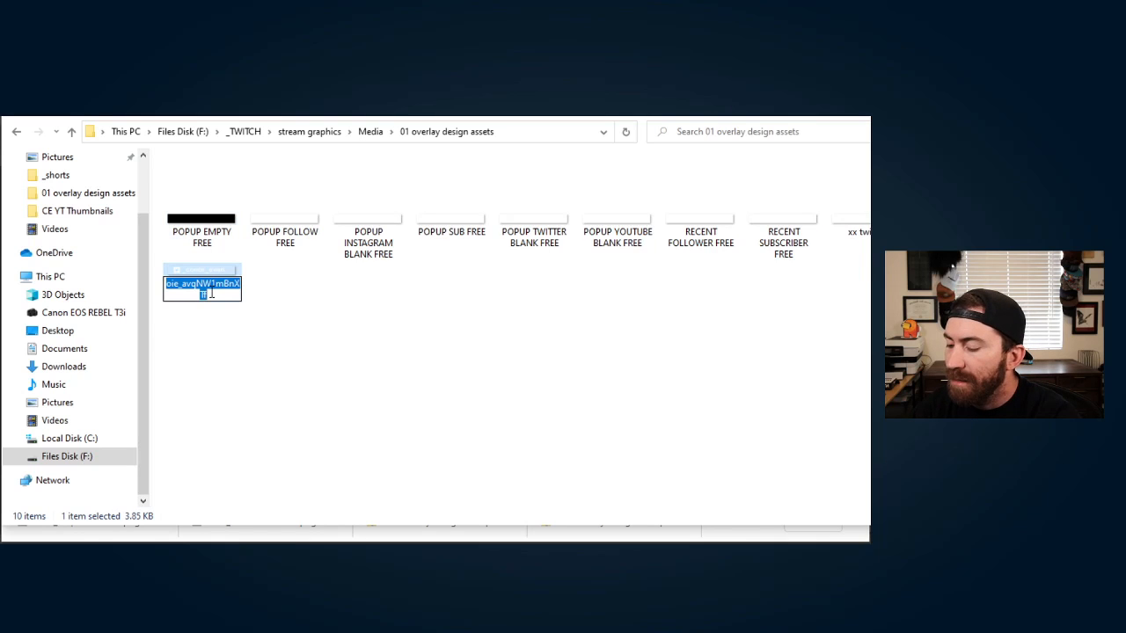
{"action": "type", "text": "x twitter"}
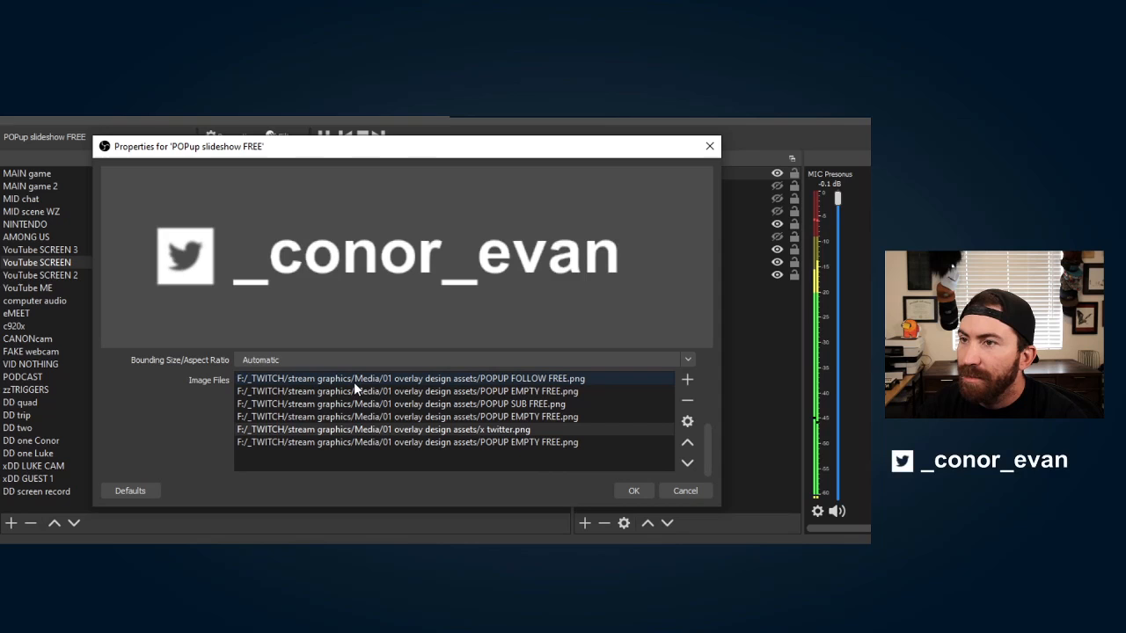
Step: Save the slideshow with x twitter.png replacing the blank Twitter entry
{"action": "left_click", "coordinate": [440, 390]}
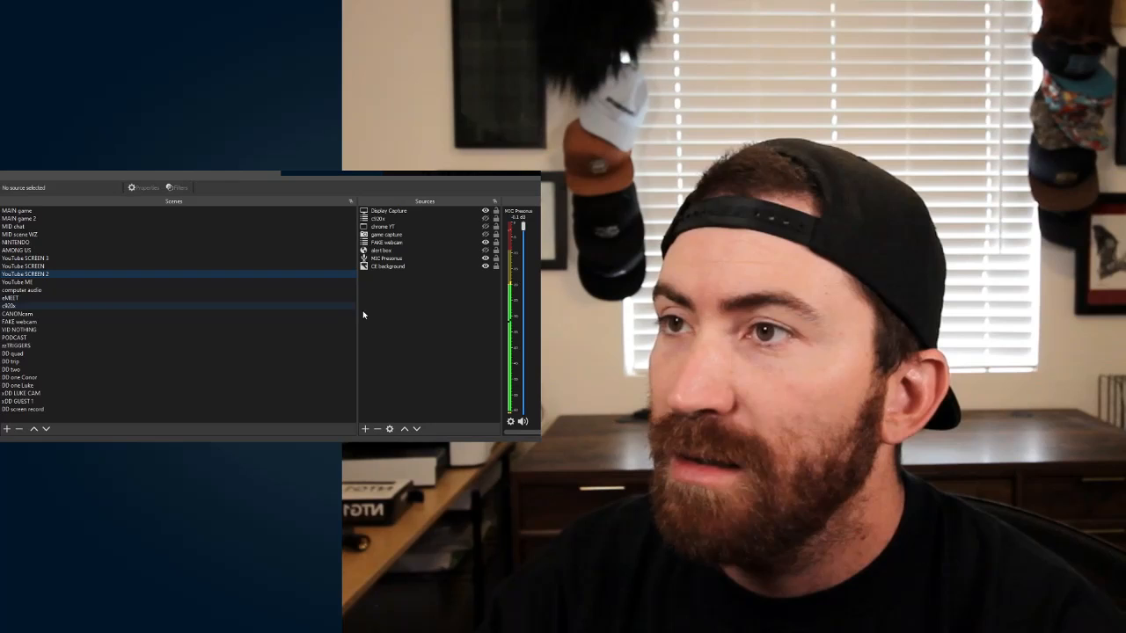
{"action": "left_click", "coordinate": [363, 429]}
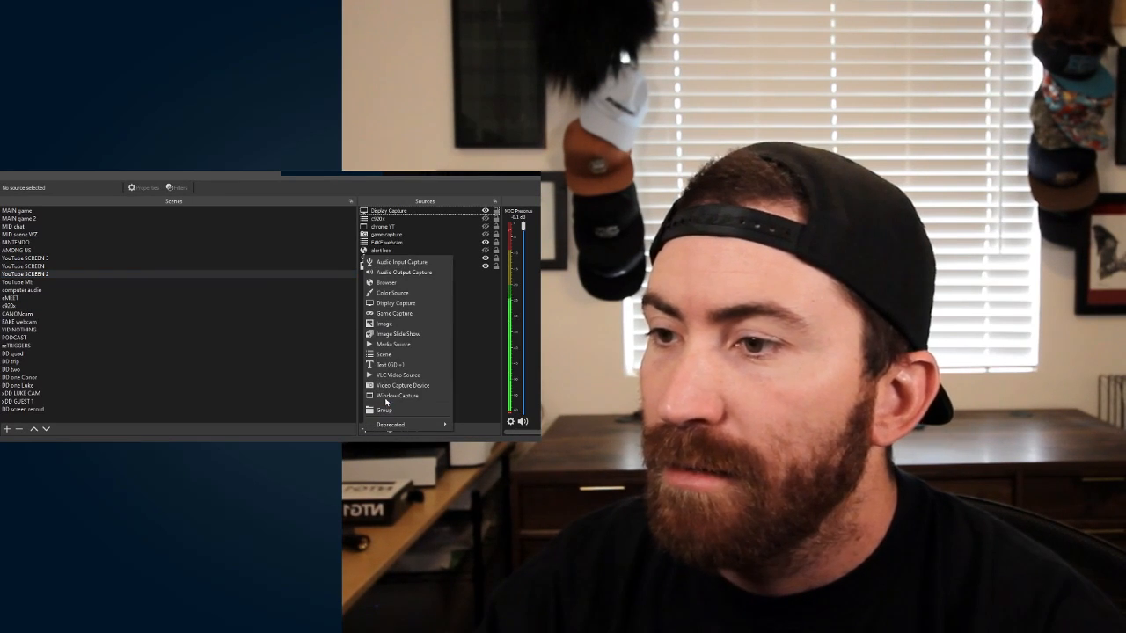
Step: Add the existing 'POPup slideshow FREE' Image Slide Show source to the second scene
{"action": "left_click", "coordinate": [397, 334]}
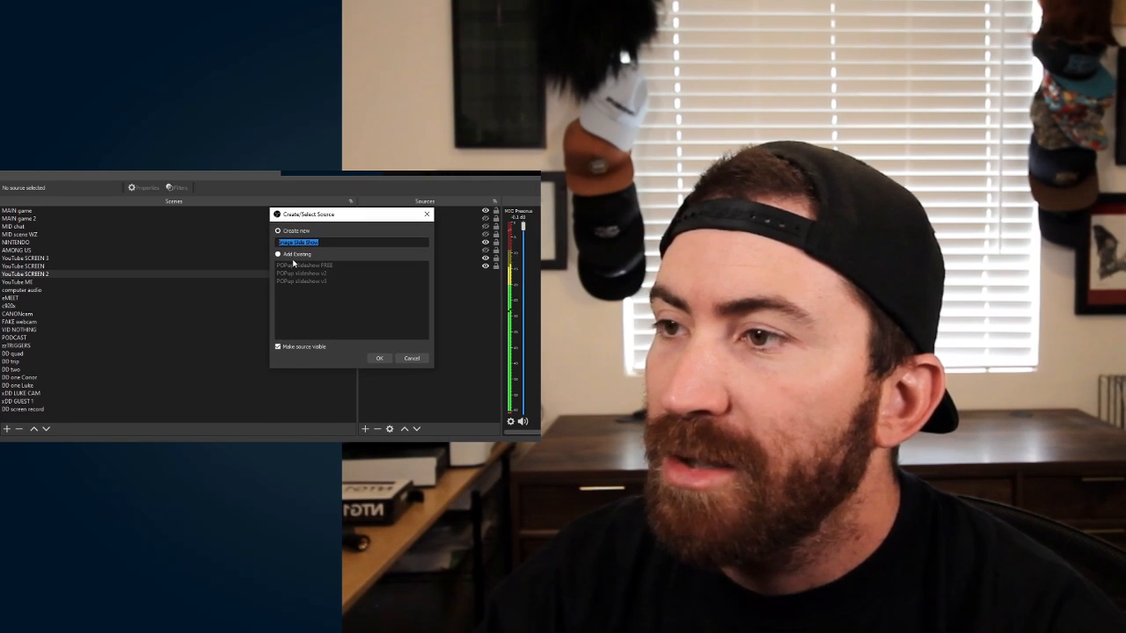
{"action": "left_click", "coordinate": [278, 253]}
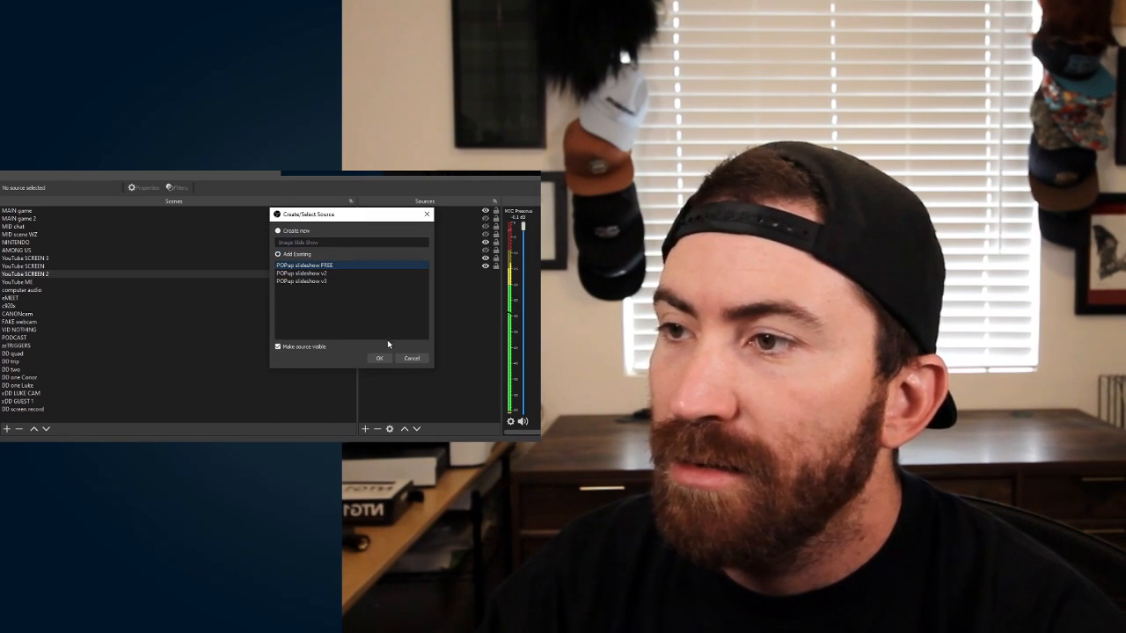
{"action": "left_click", "coordinate": [380, 359]}
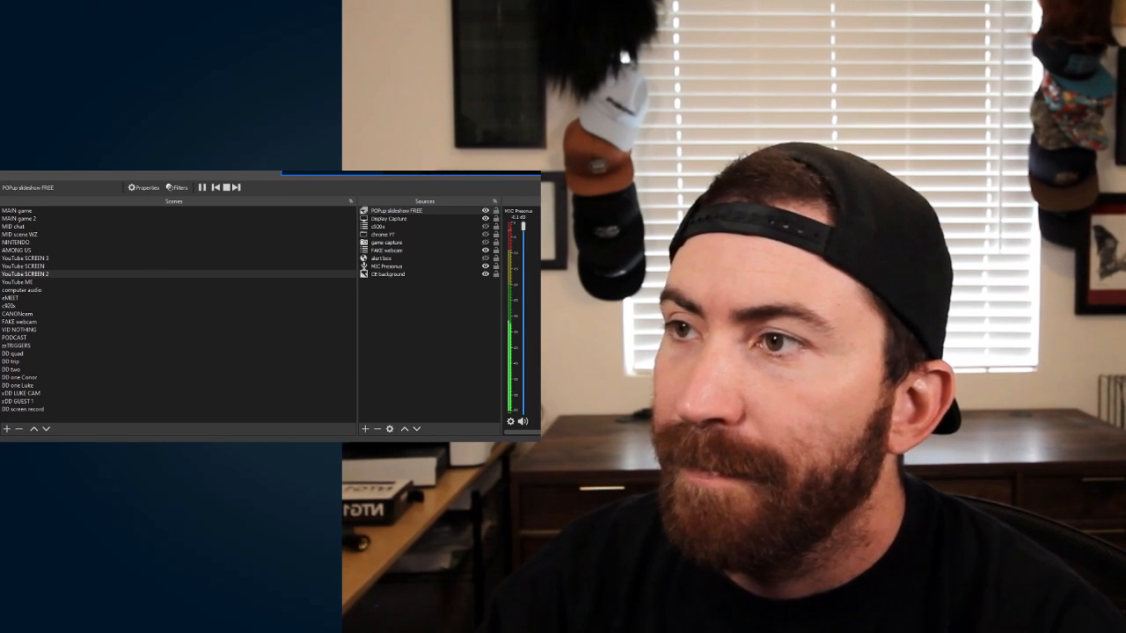